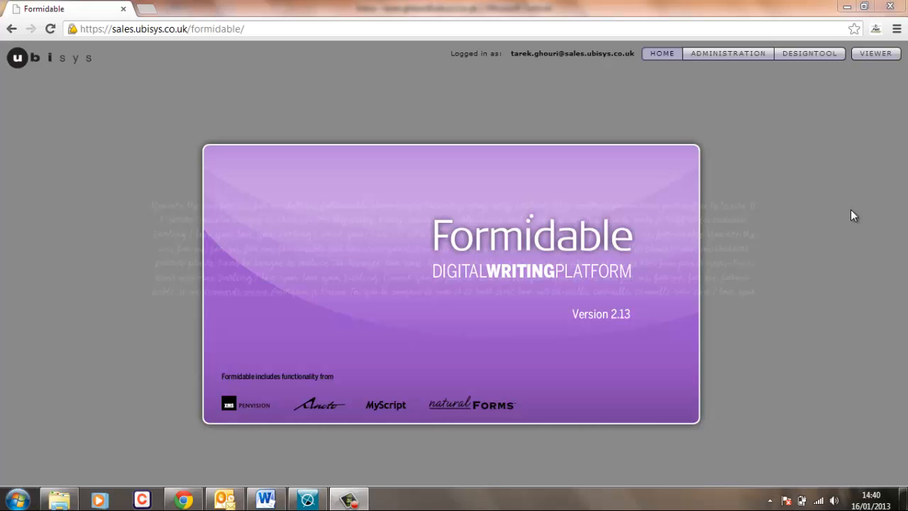
mouse_move(635, 100)
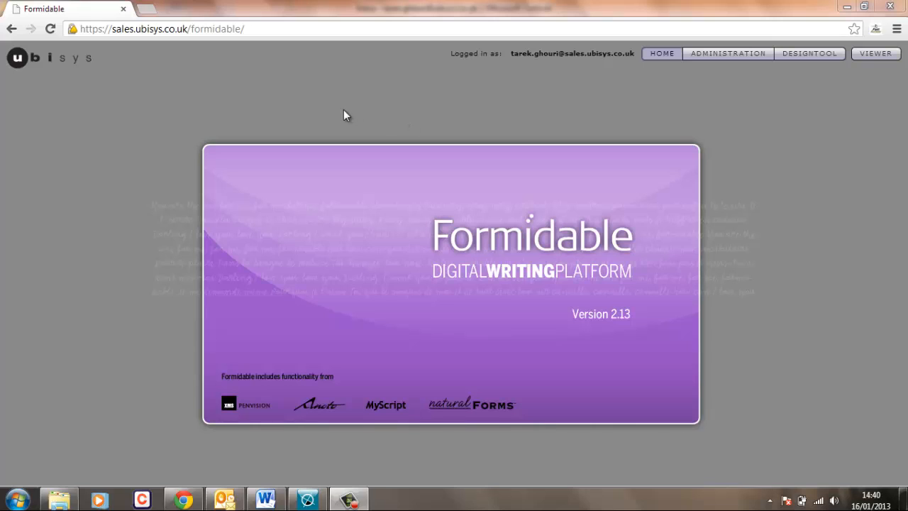
Open the Design Tool with a blank Digital Pen application and widen the page area slightly
left_click(163, 29)
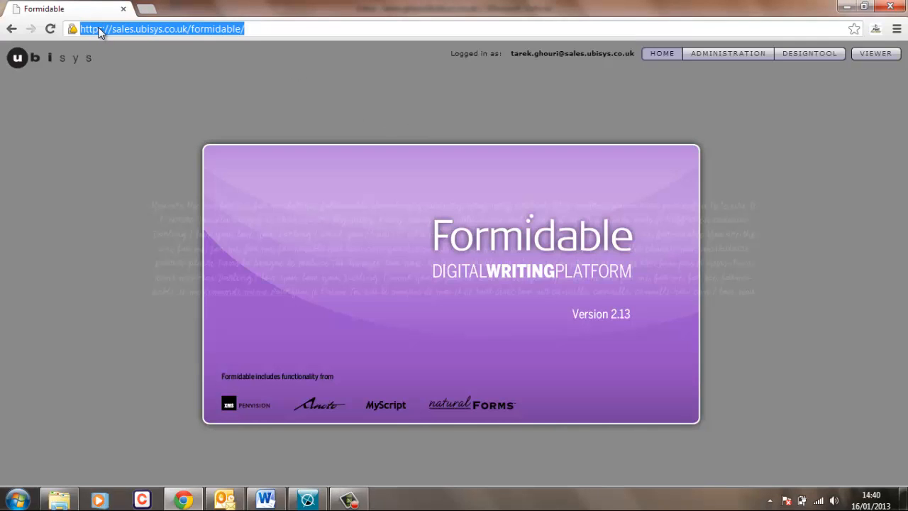
mouse_move(155, 39)
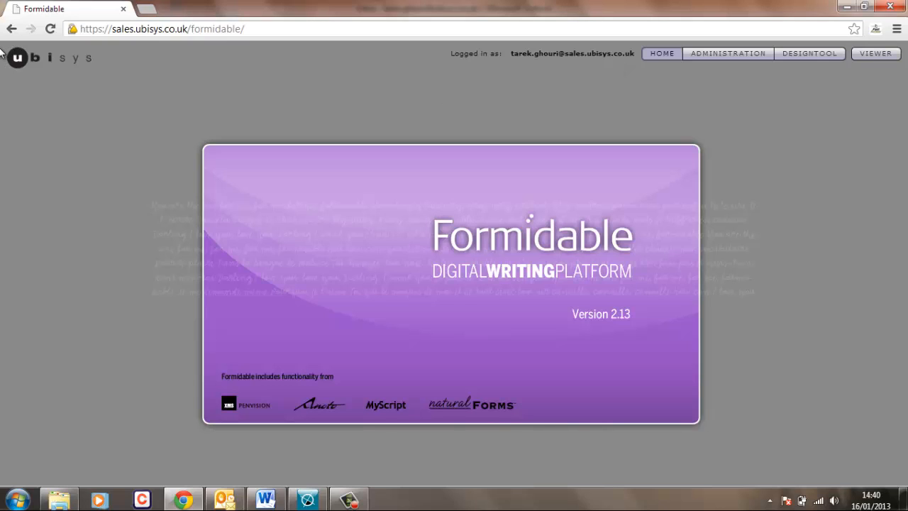
mouse_move(117, 493)
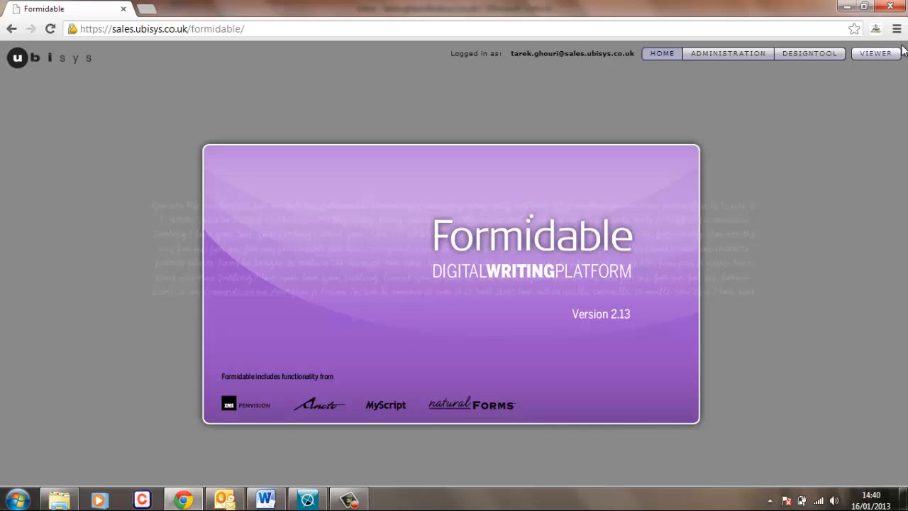
mouse_move(110, 100)
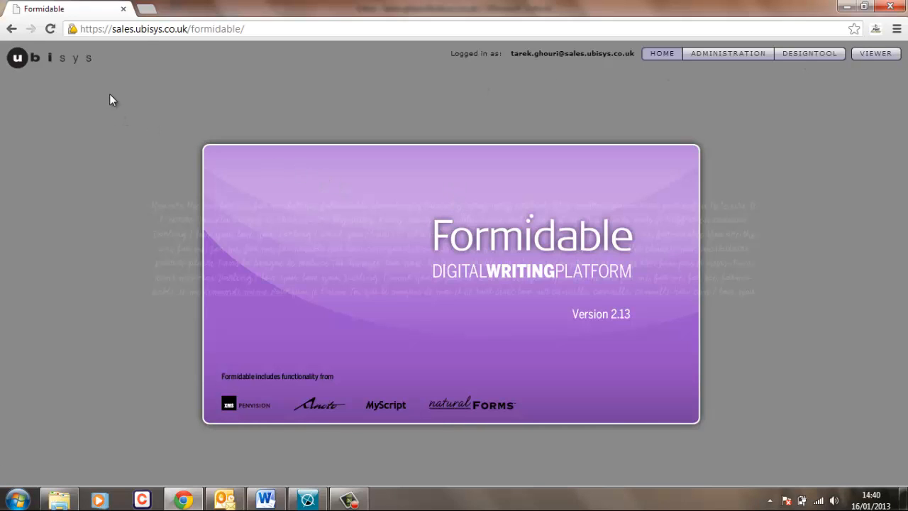
mouse_move(130, 124)
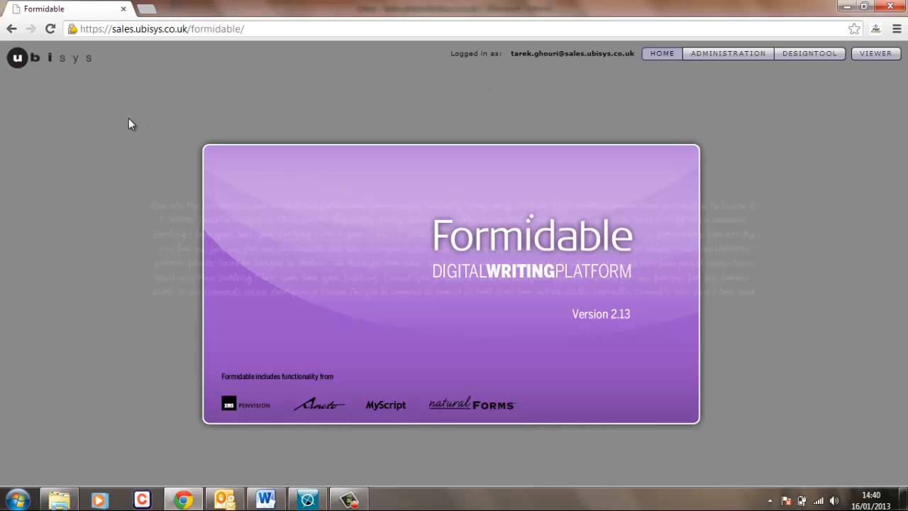
mouse_move(726, 129)
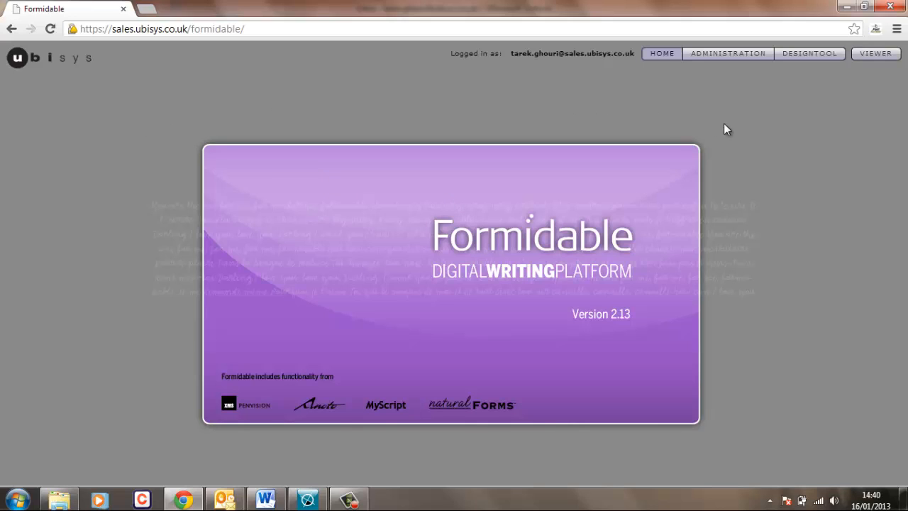
mouse_move(512, 59)
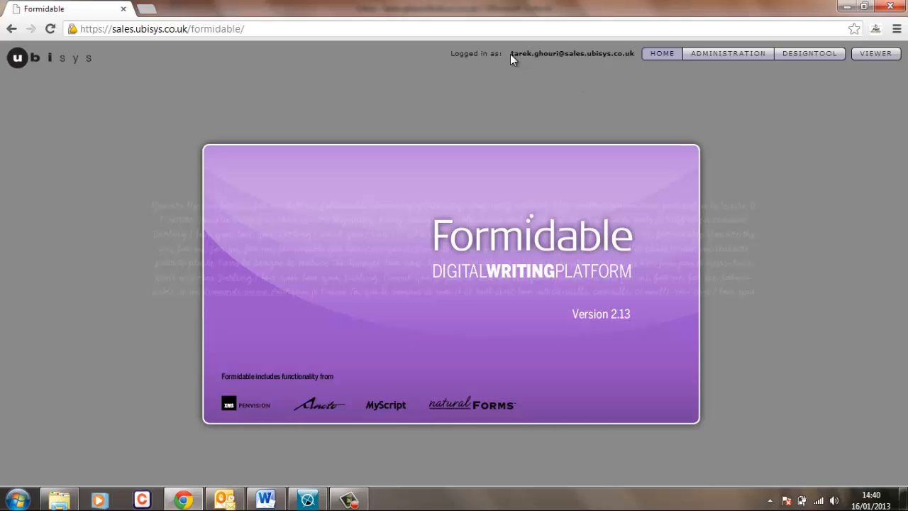
mouse_move(726, 69)
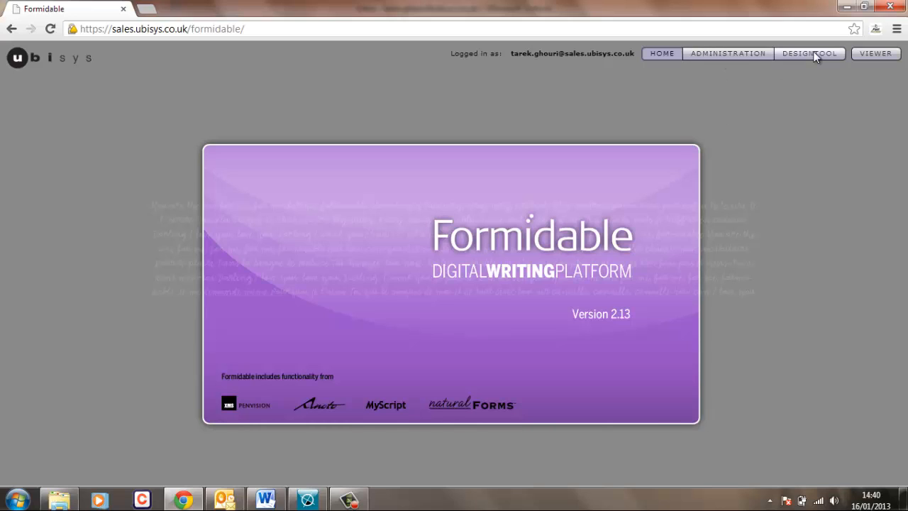
mouse_move(826, 110)
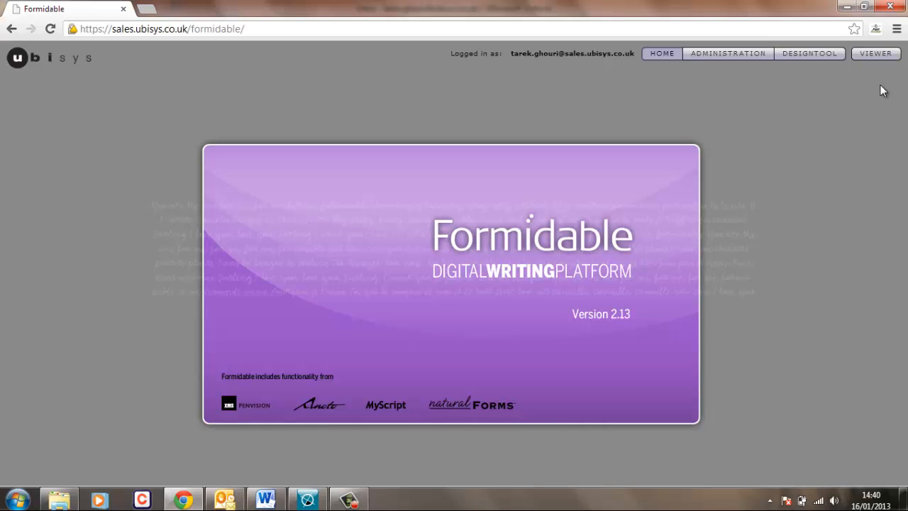
mouse_move(876, 54)
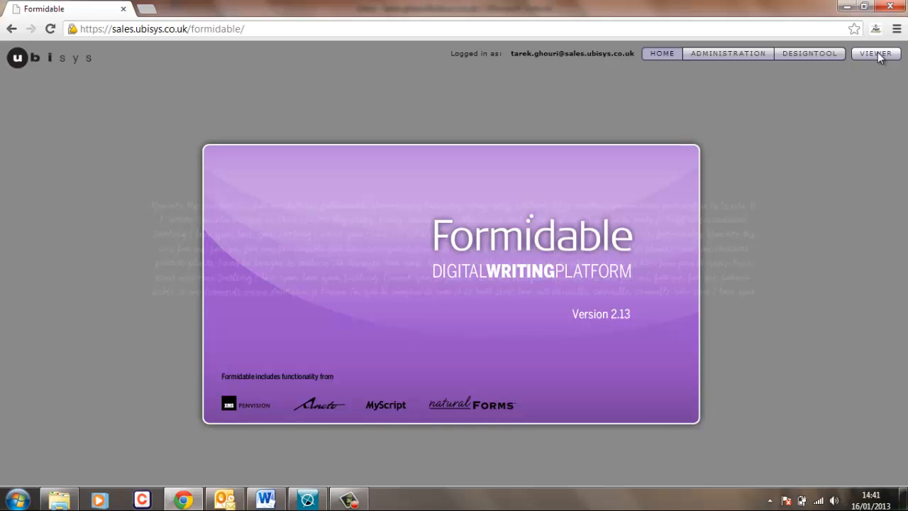
mouse_move(866, 90)
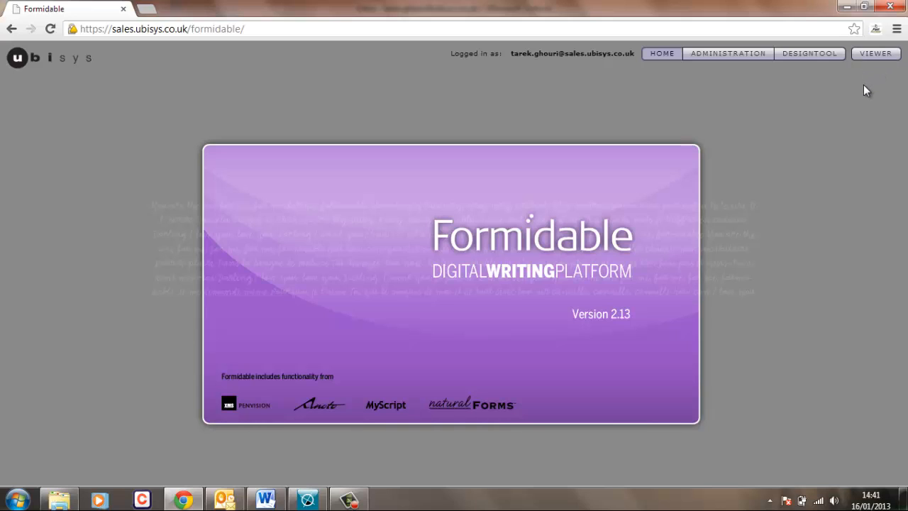
mouse_move(869, 101)
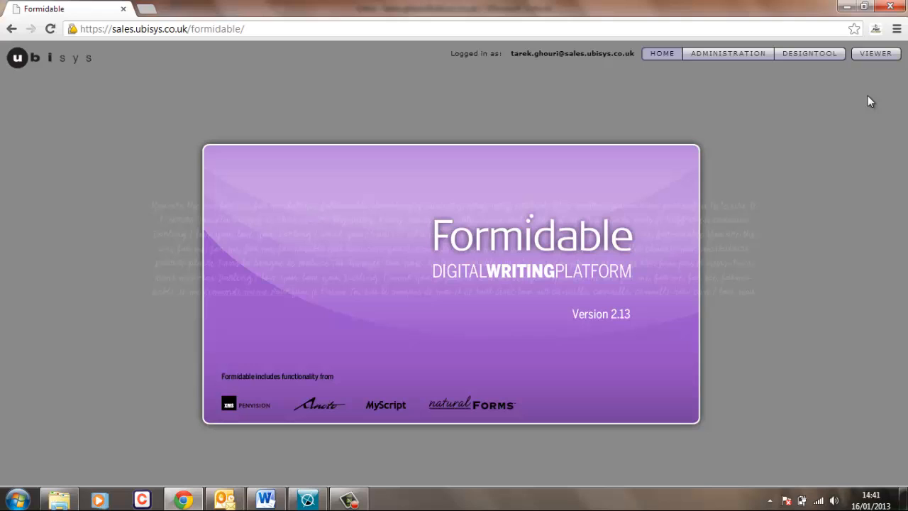
mouse_move(816, 101)
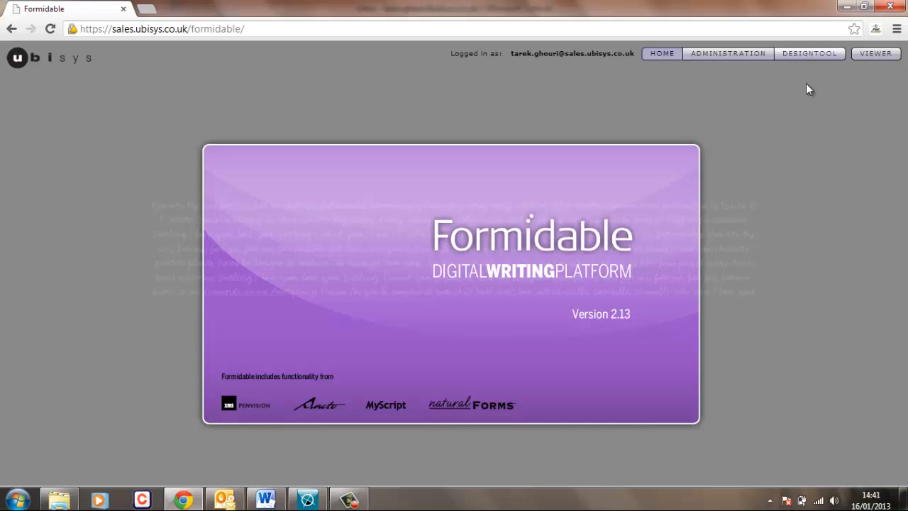
mouse_move(801, 108)
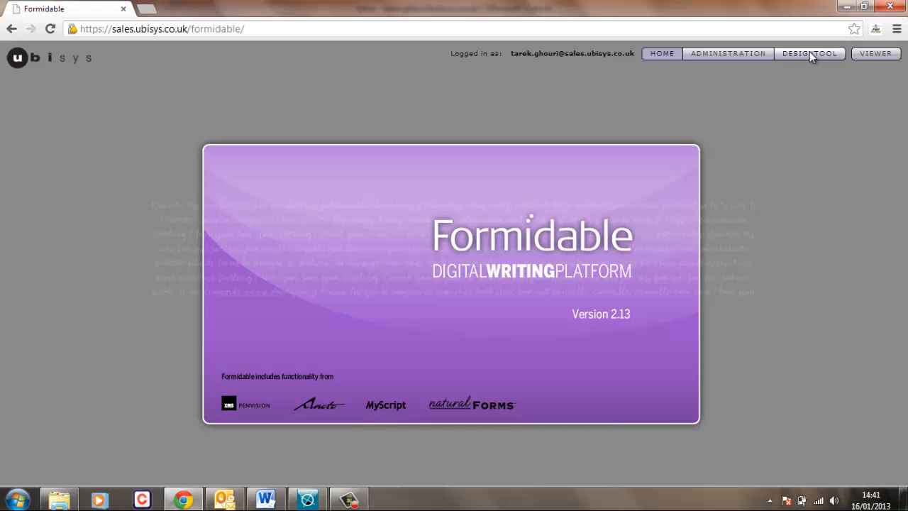
left_click(810, 53)
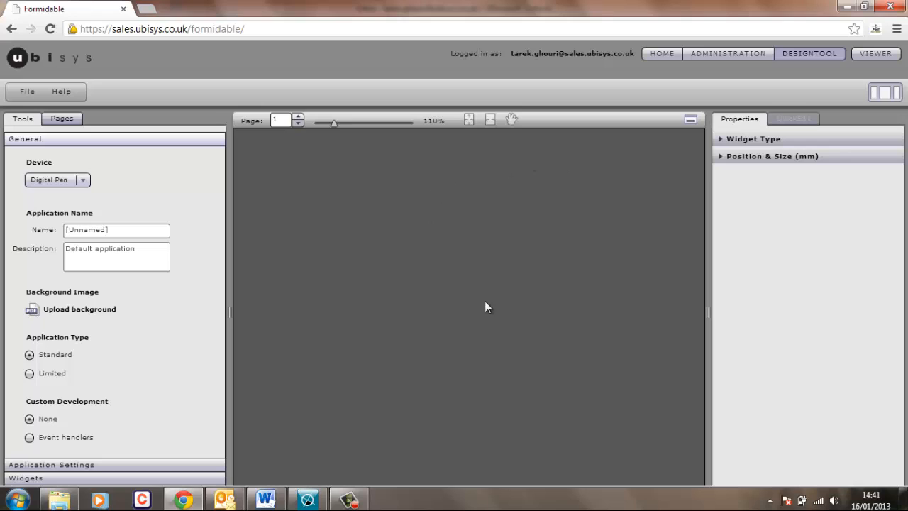
mouse_move(288, 259)
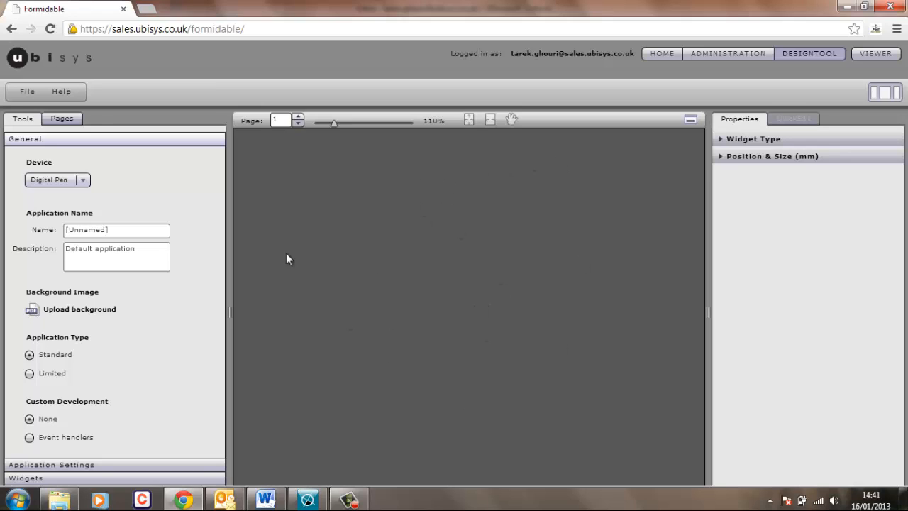
mouse_move(695, 331)
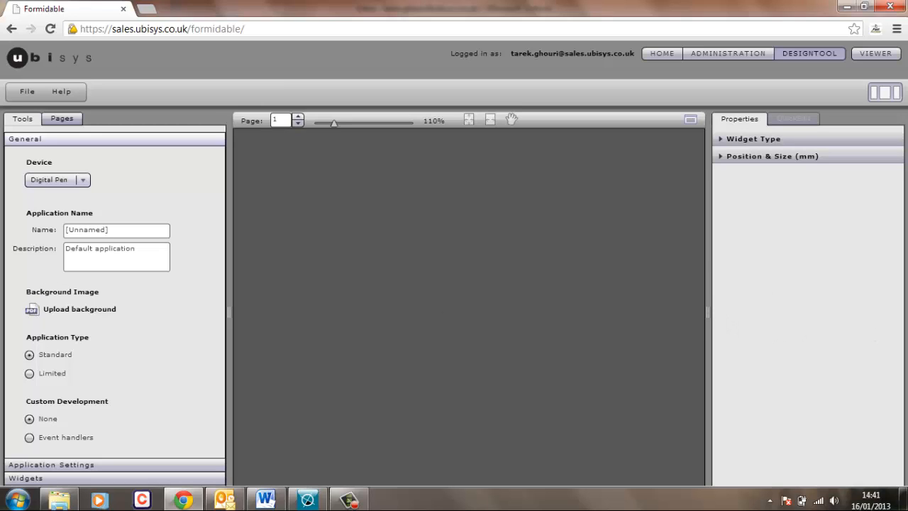
mouse_move(805, 261)
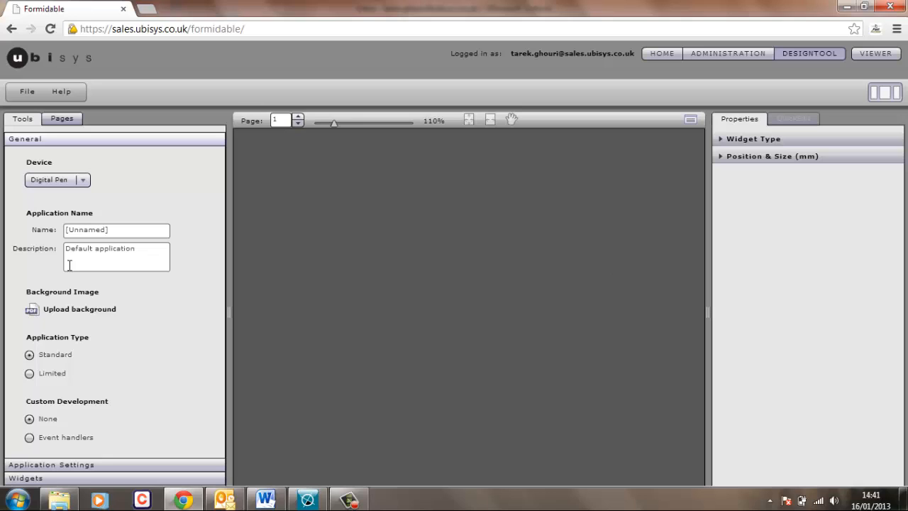
mouse_move(55, 210)
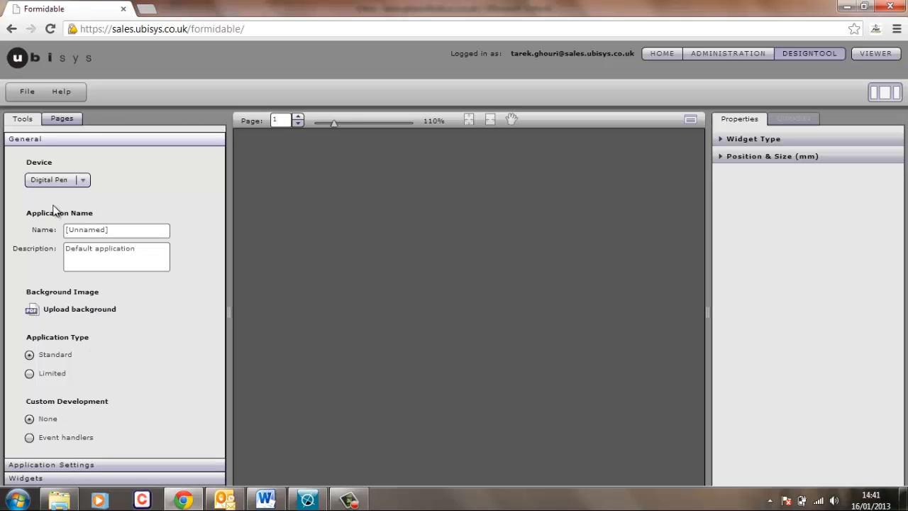
mouse_move(797, 263)
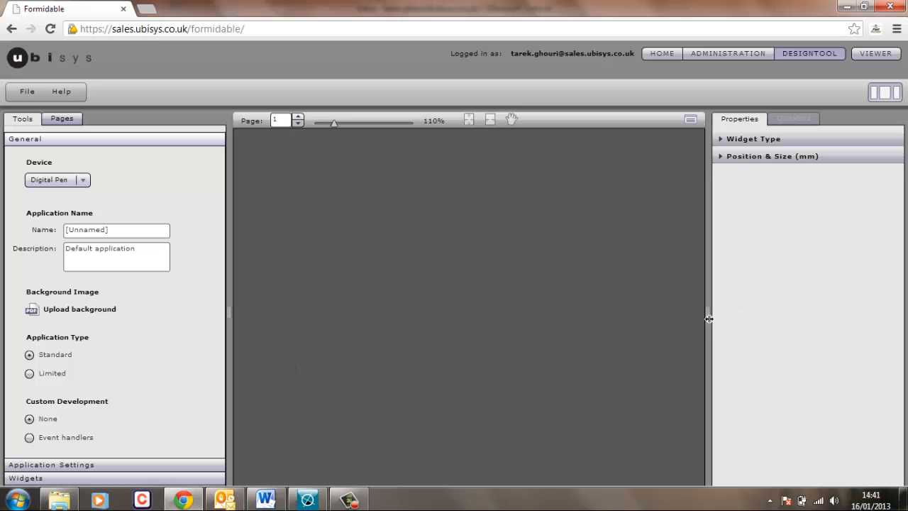
left_click_drag(708, 316, 695, 316)
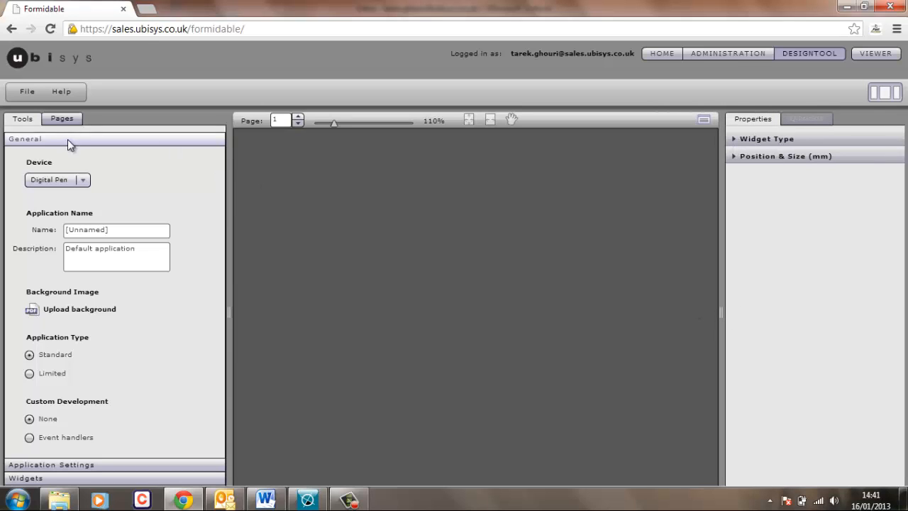
mouse_move(447, 303)
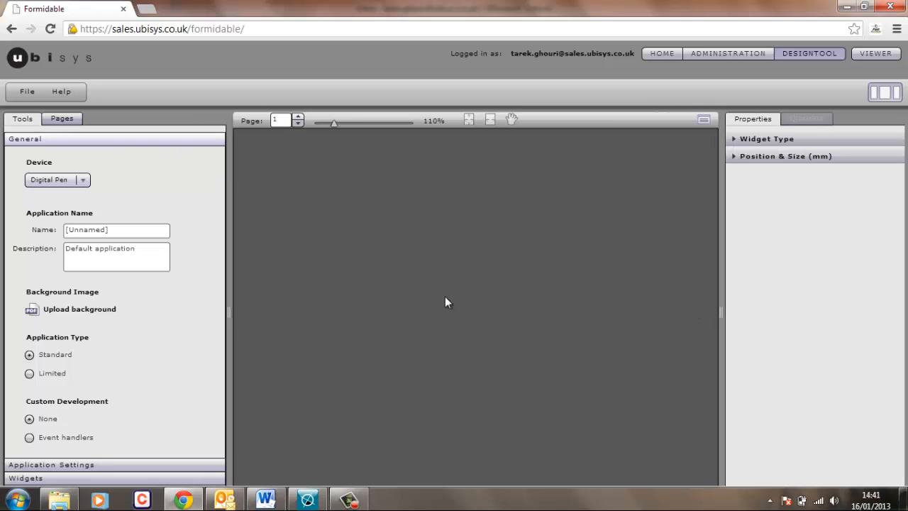
mouse_move(341, 390)
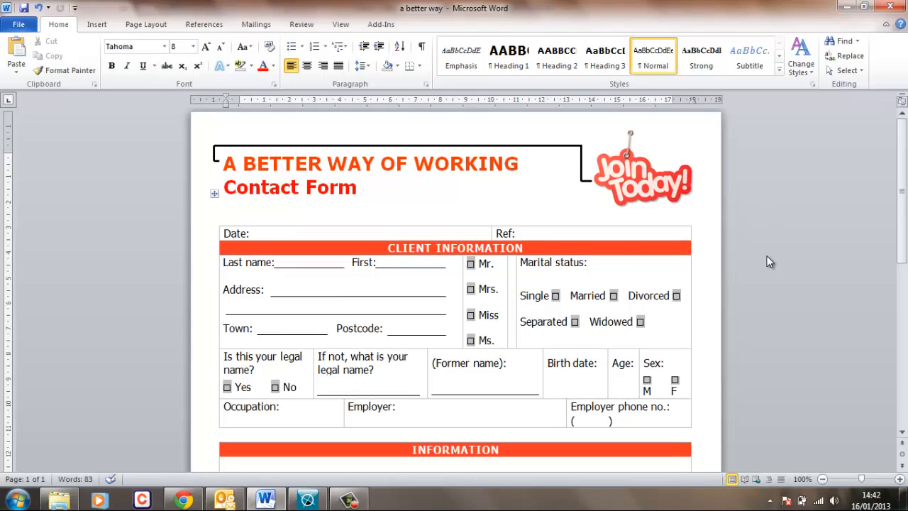
Save the 'a better way' Word form as a PDF, overwriting the existing file
scroll("down", 3)
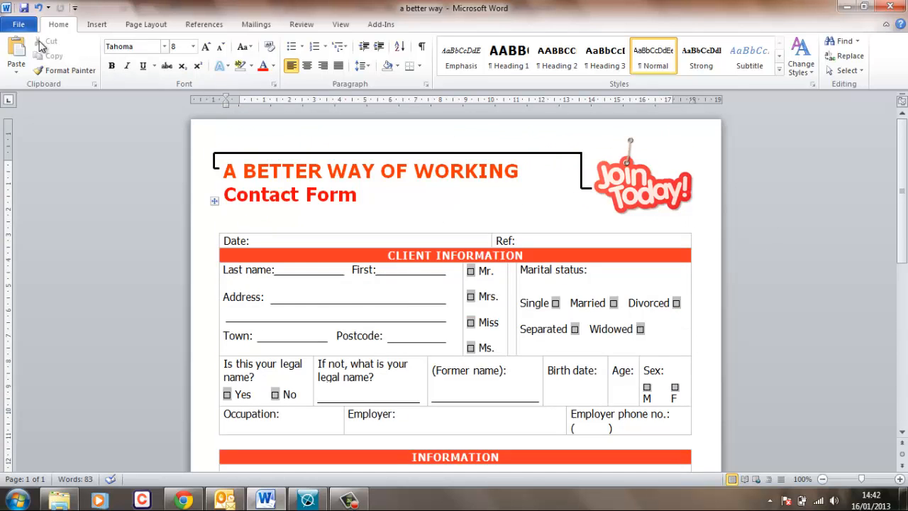
left_click(19, 24)
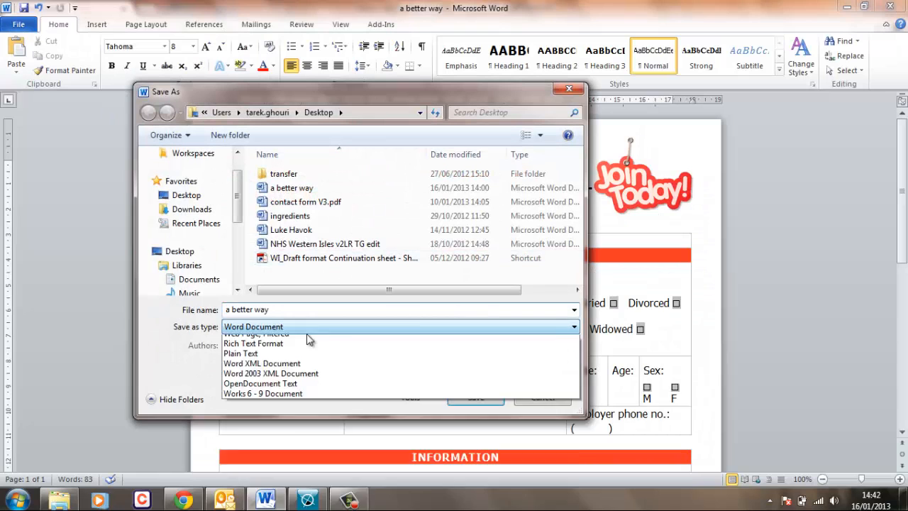
left_click(235, 333)
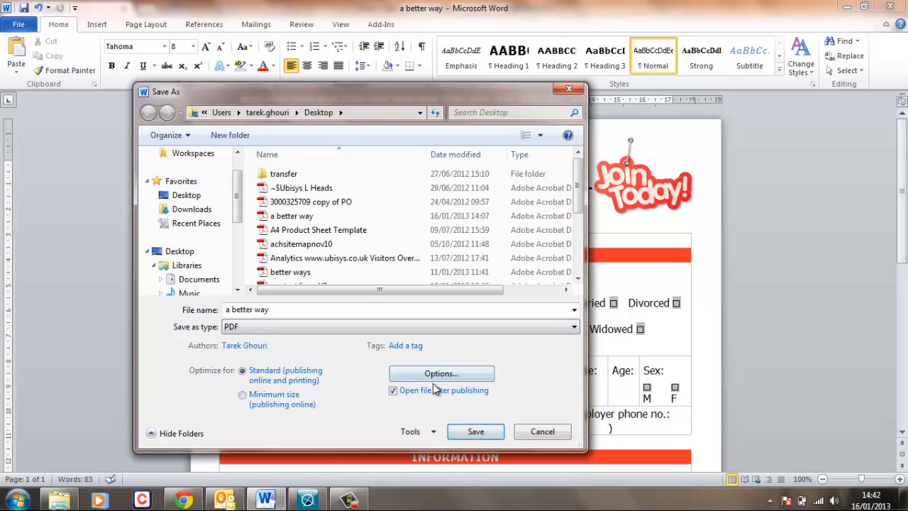
left_click(476, 431)
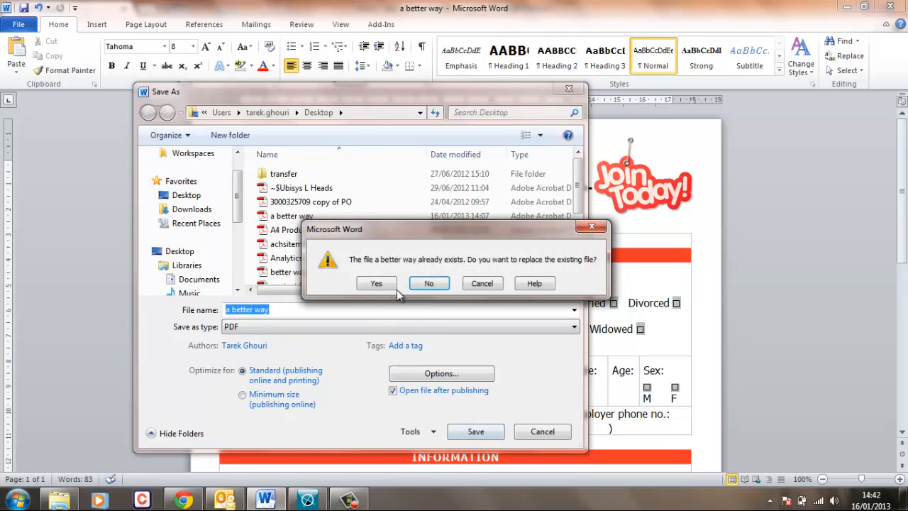
left_click(376, 283)
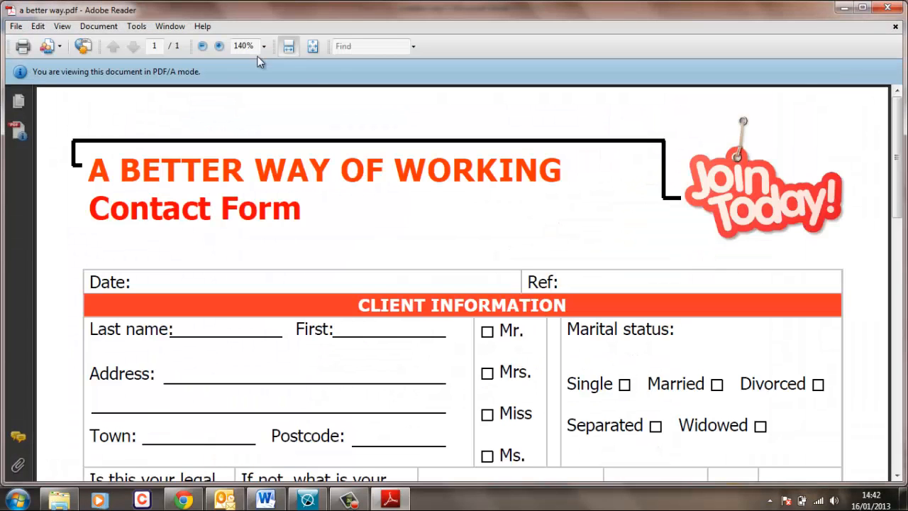
Scroll through 'a better way.pdf' in Adobe Reader, then close it
scroll("down", 3)
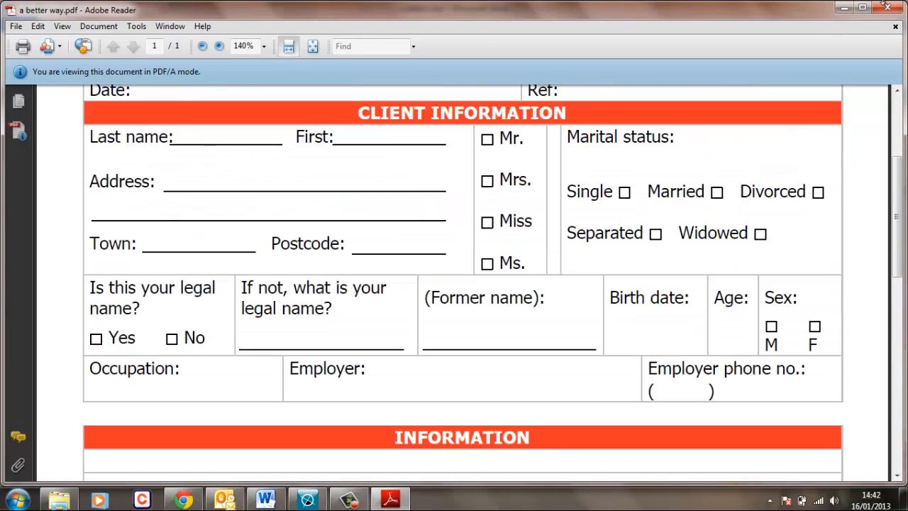
left_click(266, 499)
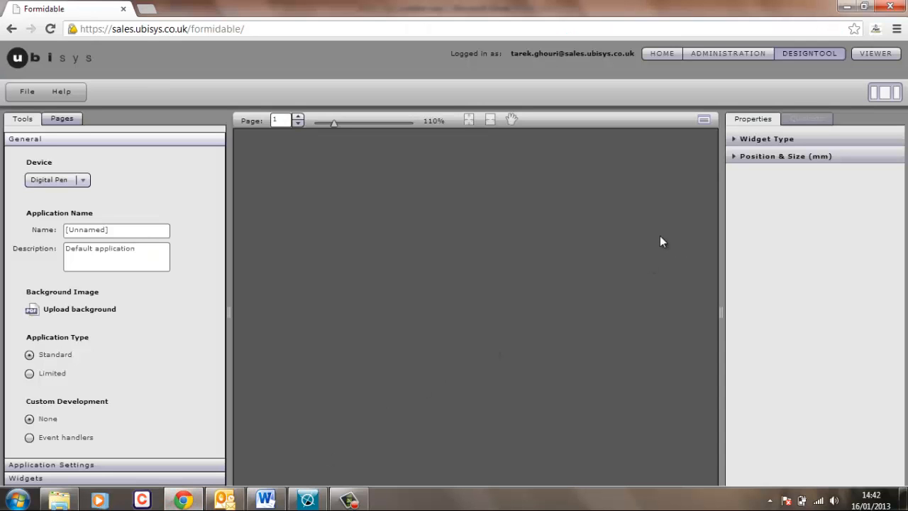
mouse_move(534, 184)
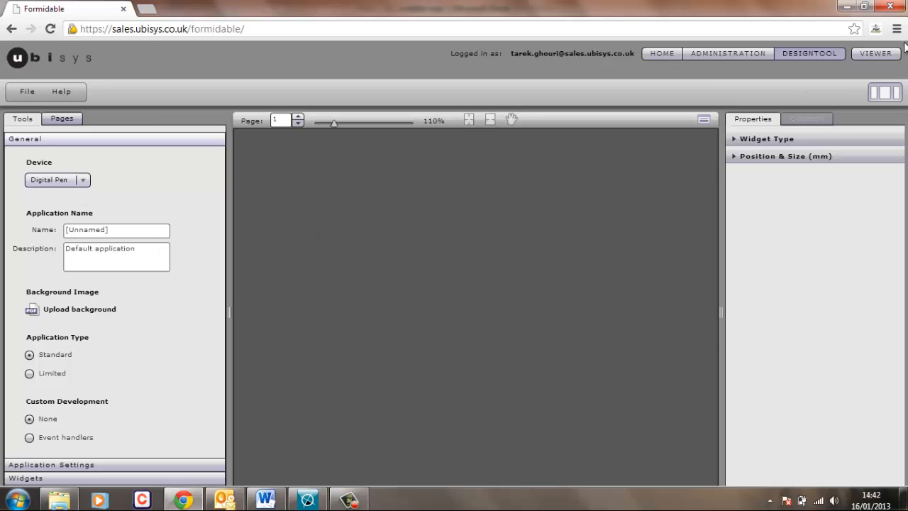
Switch to full screen; name the application 'The Better Way', described as 'demo form for tutorial'
left_click(897, 28)
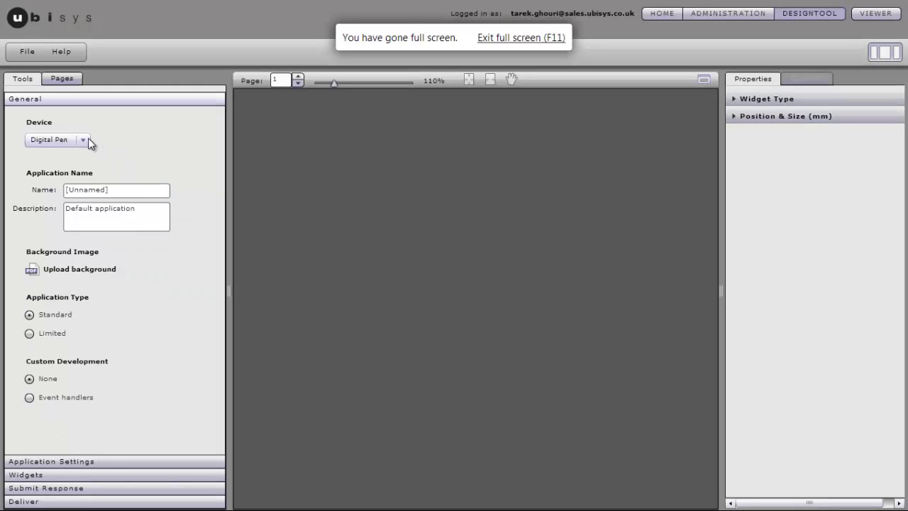
left_click(115, 189)
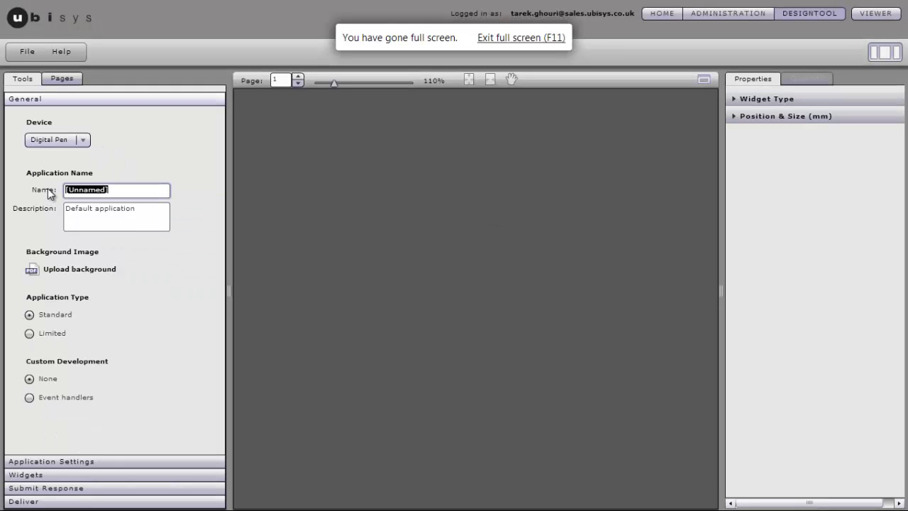
type("The Better Way")
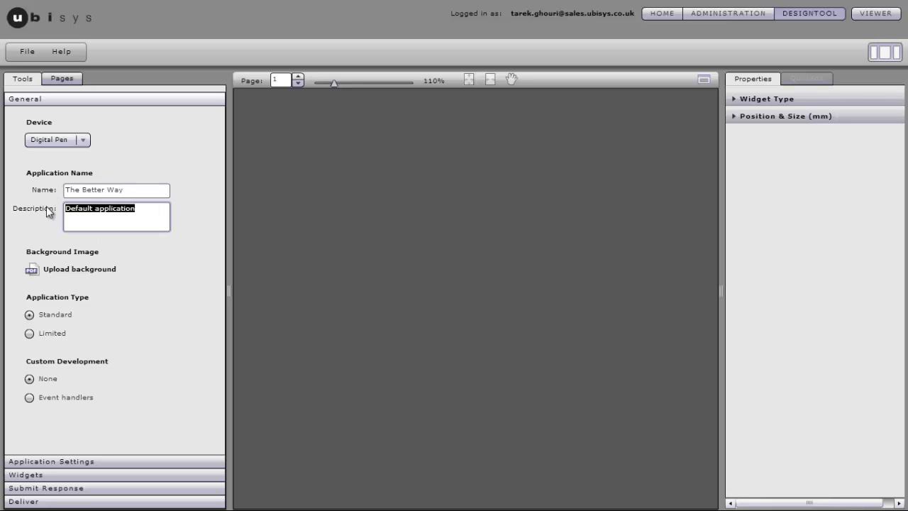
type("test")
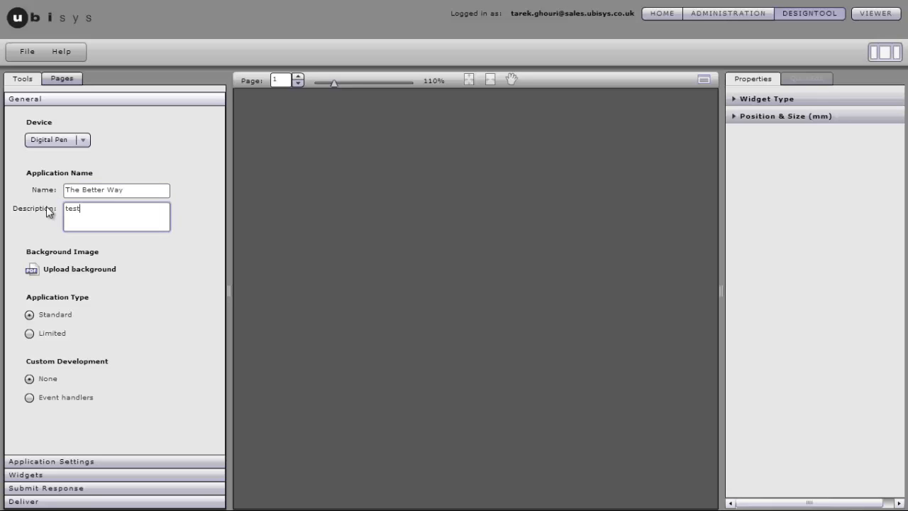
type("demo")
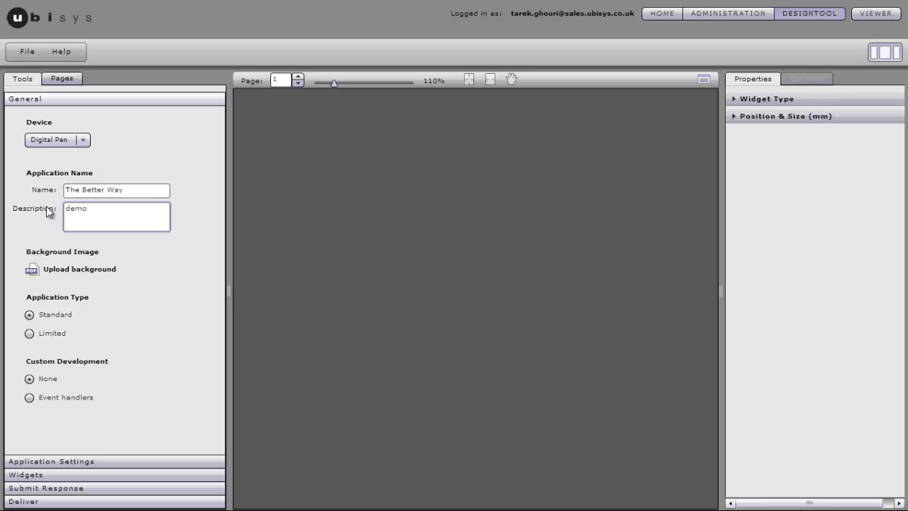
type("form for tutorial")
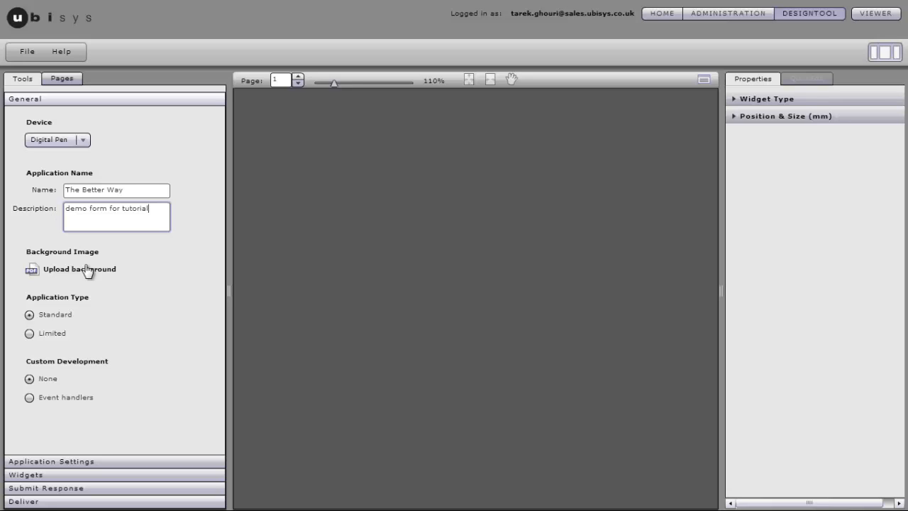
left_click(79, 268)
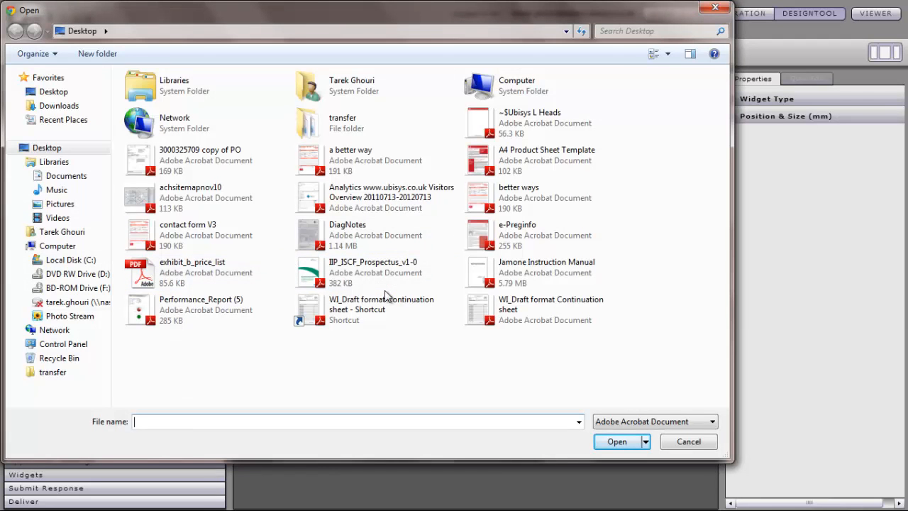
Upload the 'a better way' PDF as page 1's background and fit the page in view
left_click(546, 273)
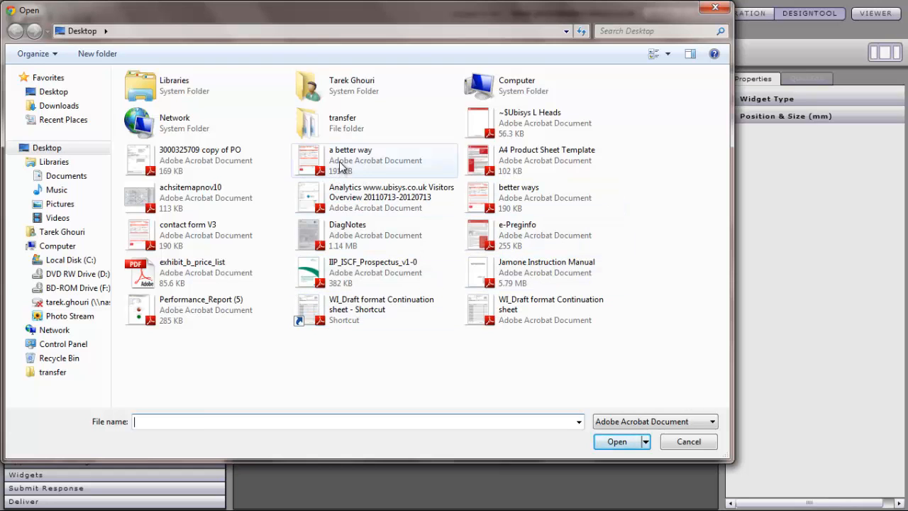
left_click(374, 159)
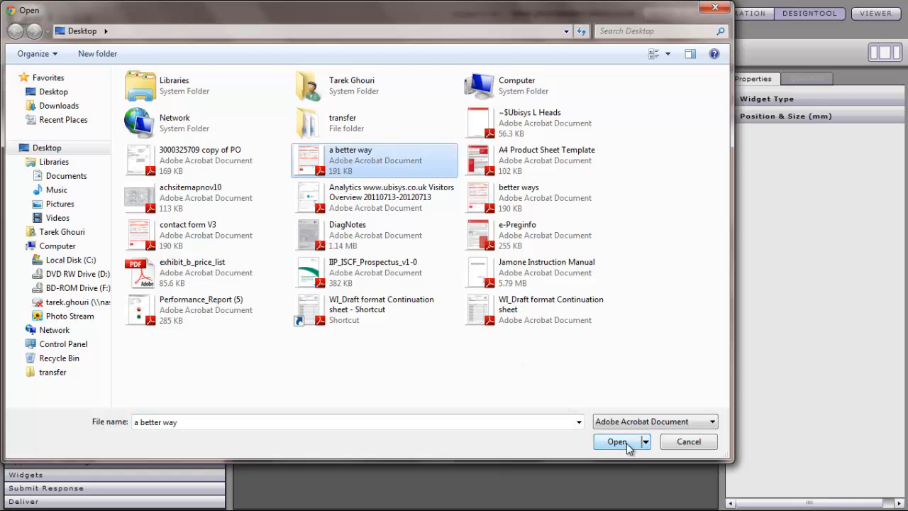
left_click(617, 442)
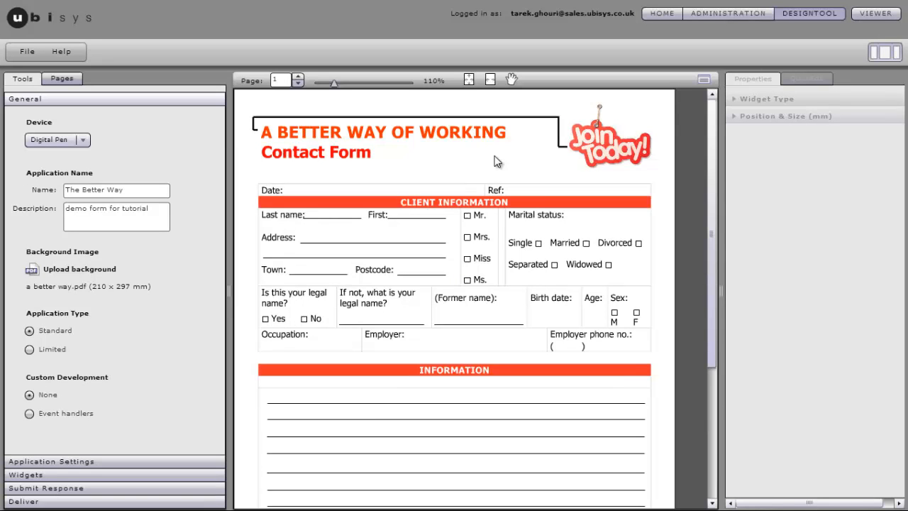
mouse_move(309, 122)
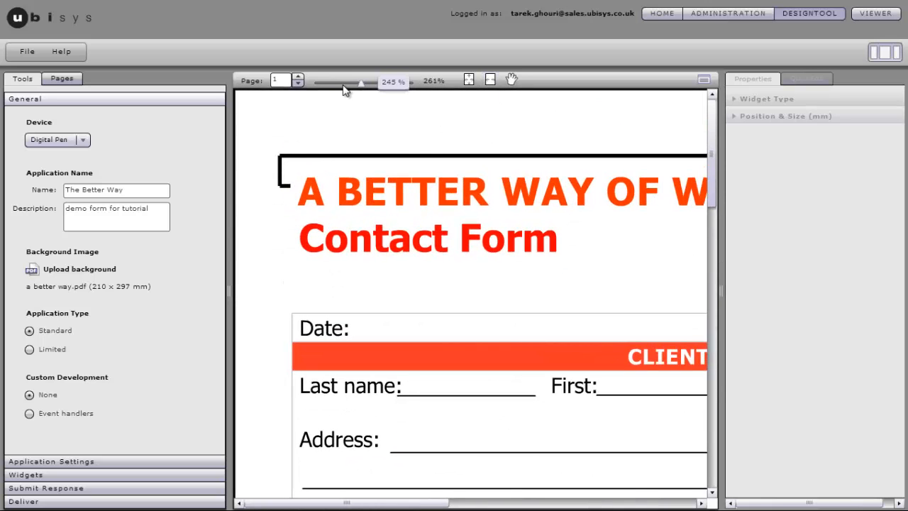
left_click(489, 79)
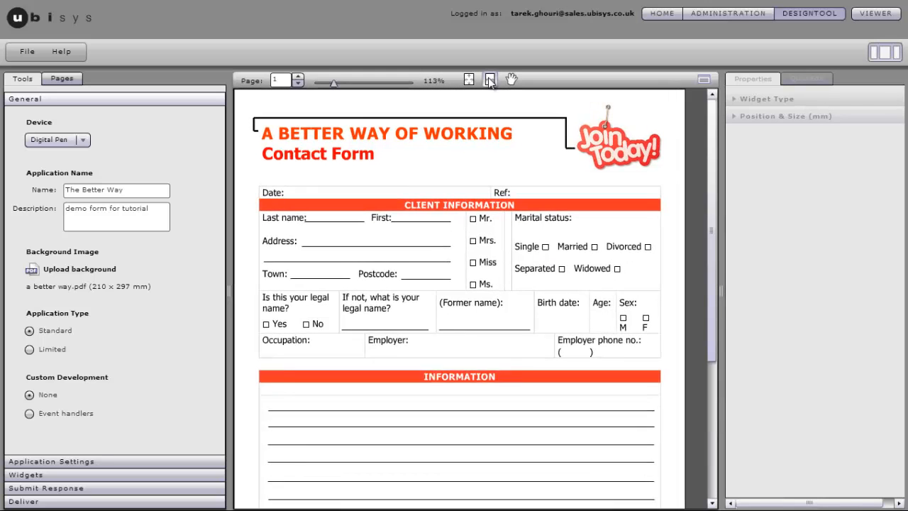
left_click(490, 79)
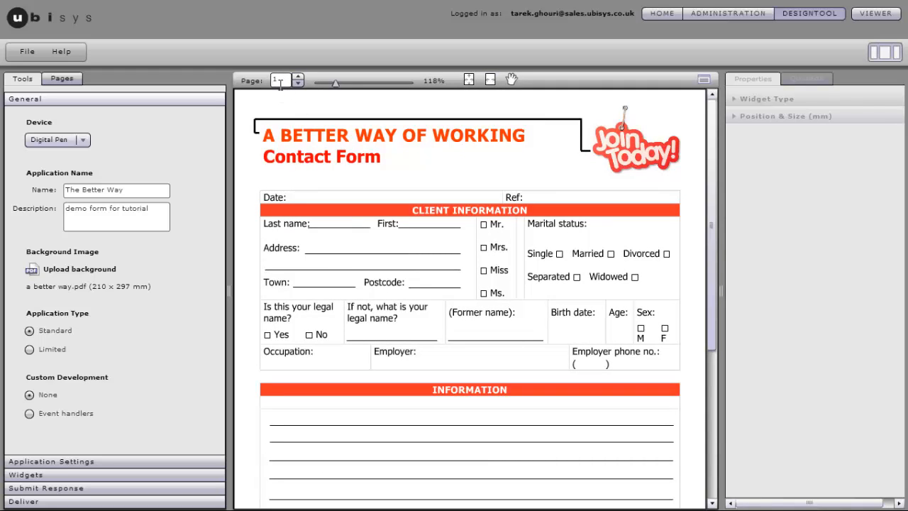
mouse_move(215, 259)
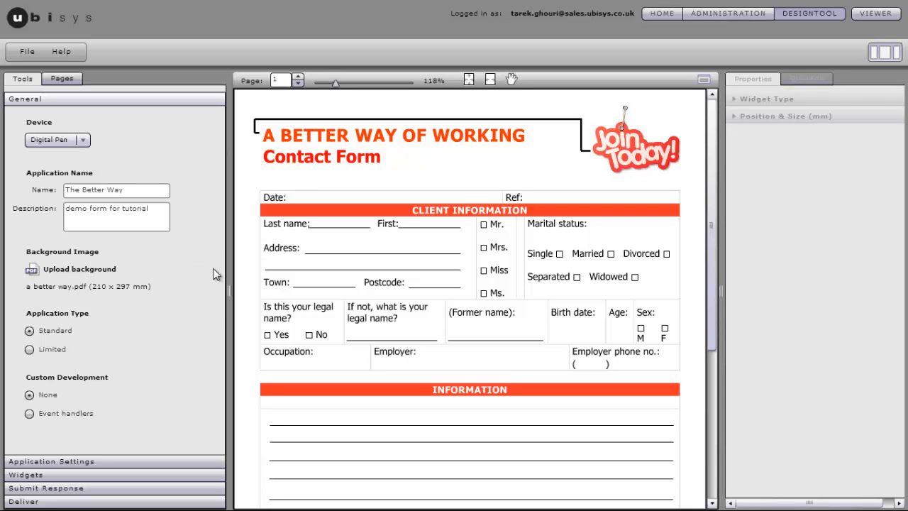
mouse_move(200, 316)
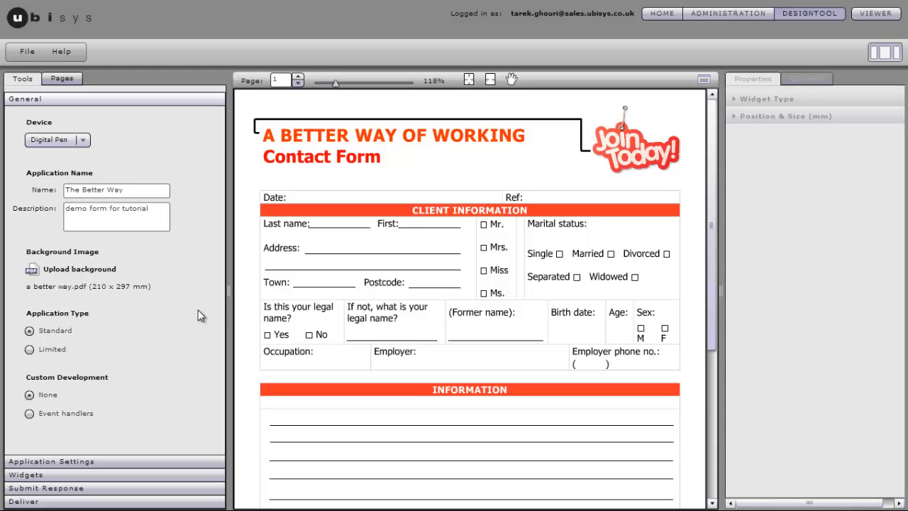
mouse_move(136, 426)
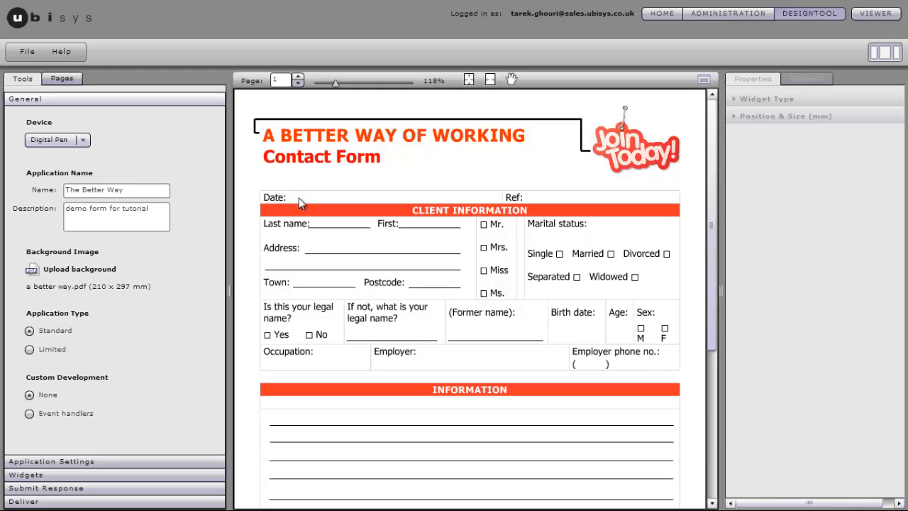
mouse_move(556, 201)
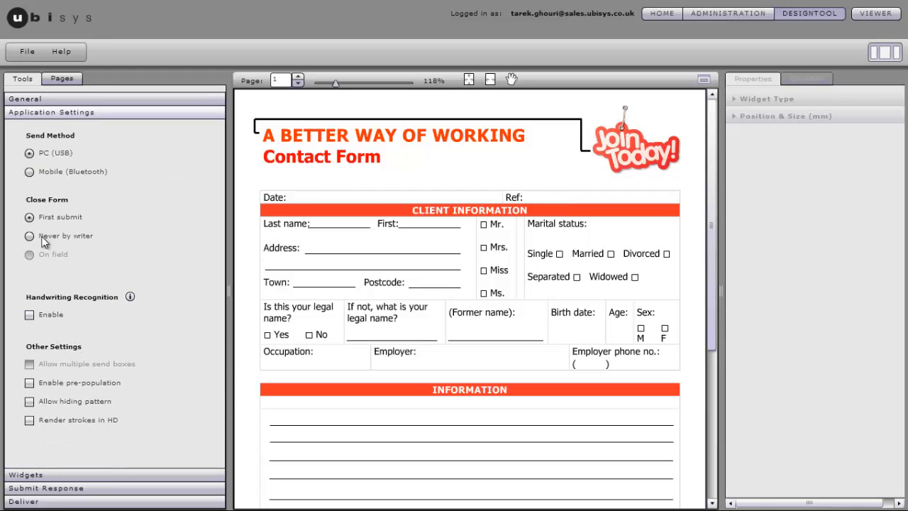
Set the form to never close by writer, with handwriting recognition and HD strokes enabled
left_click(30, 172)
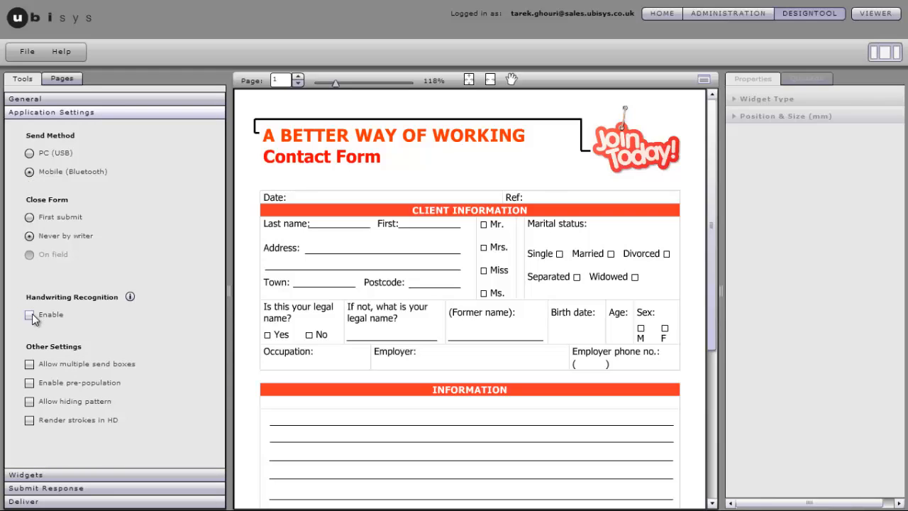
left_click(29, 314)
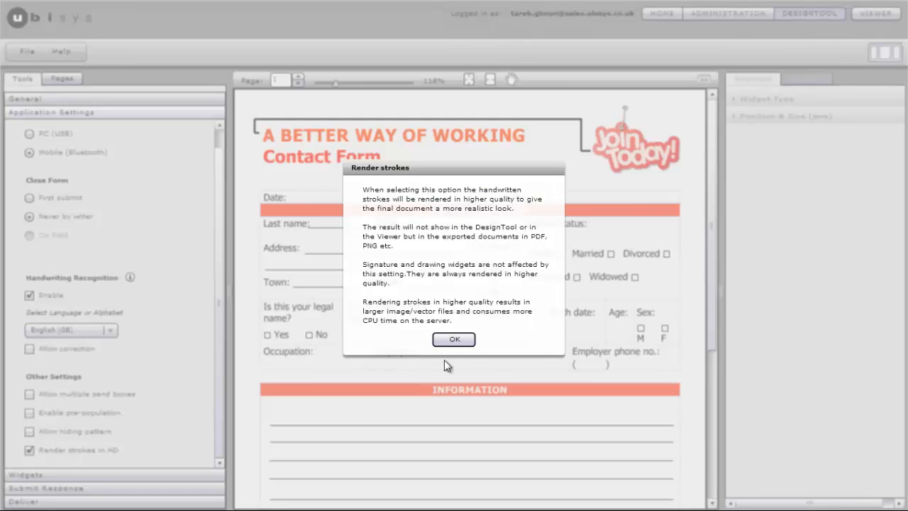
left_click(454, 339)
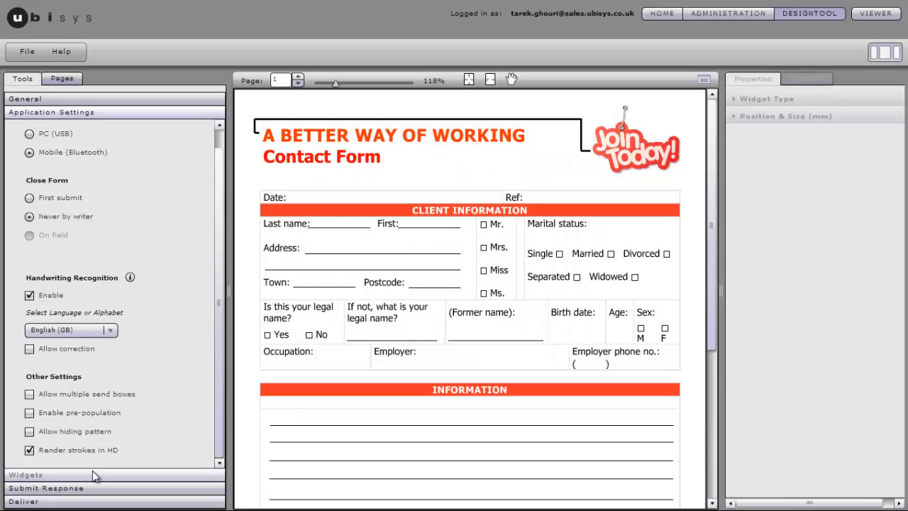
left_click(26, 474)
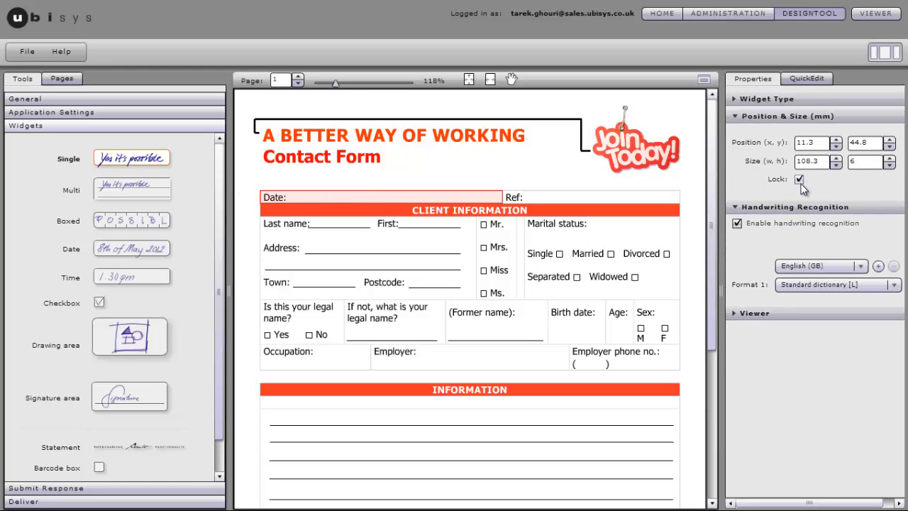
Unlock and resize the Date field, name it 'Date', and set Format 1 to Date
left_click(800, 178)
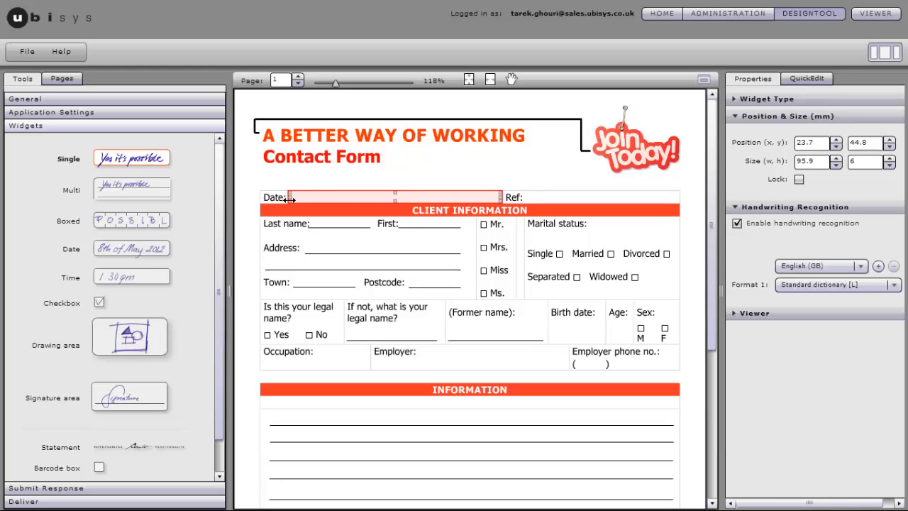
mouse_move(392, 262)
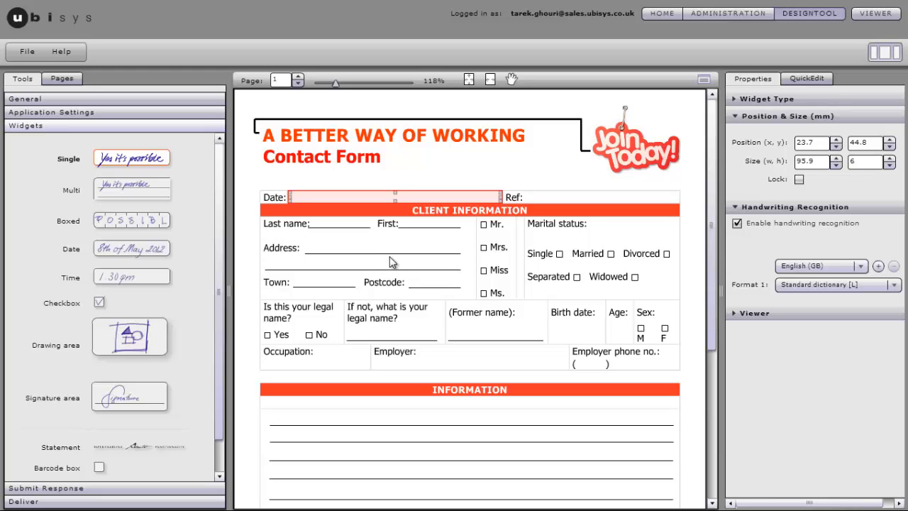
mouse_move(797, 108)
type("D")
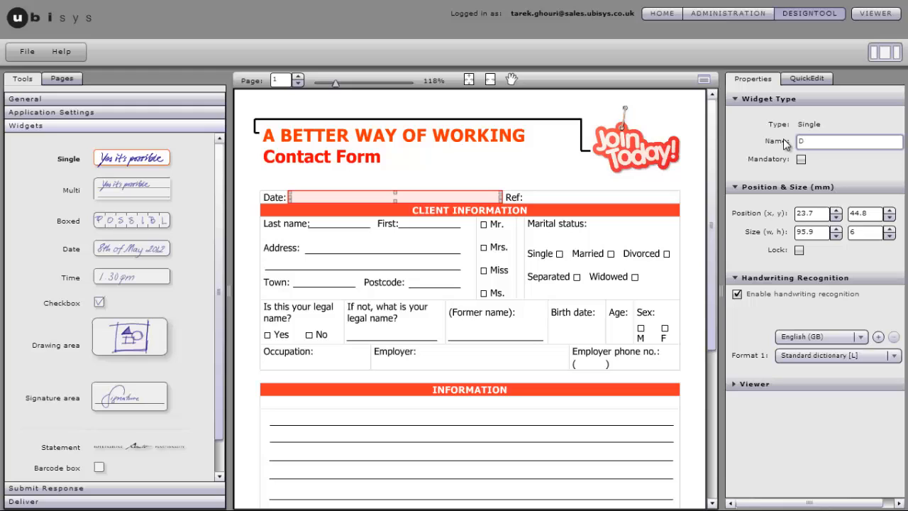
type("ate")
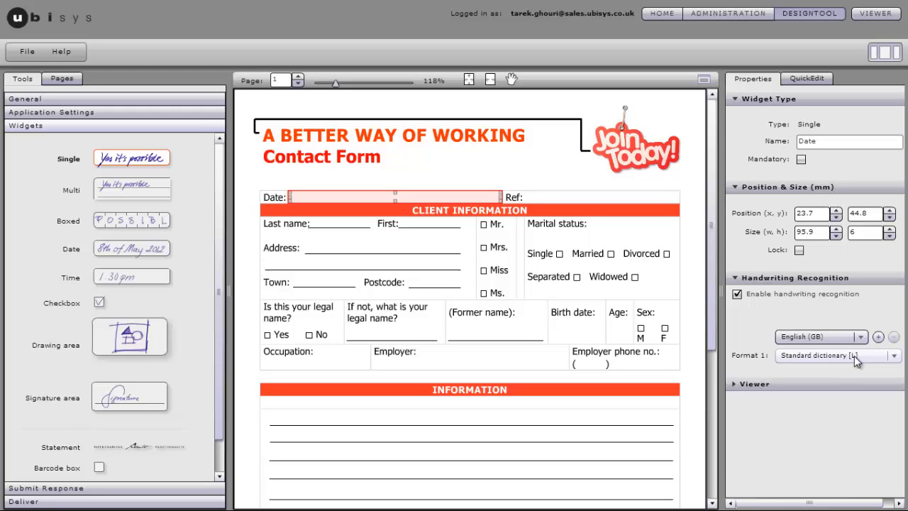
left_click(895, 356)
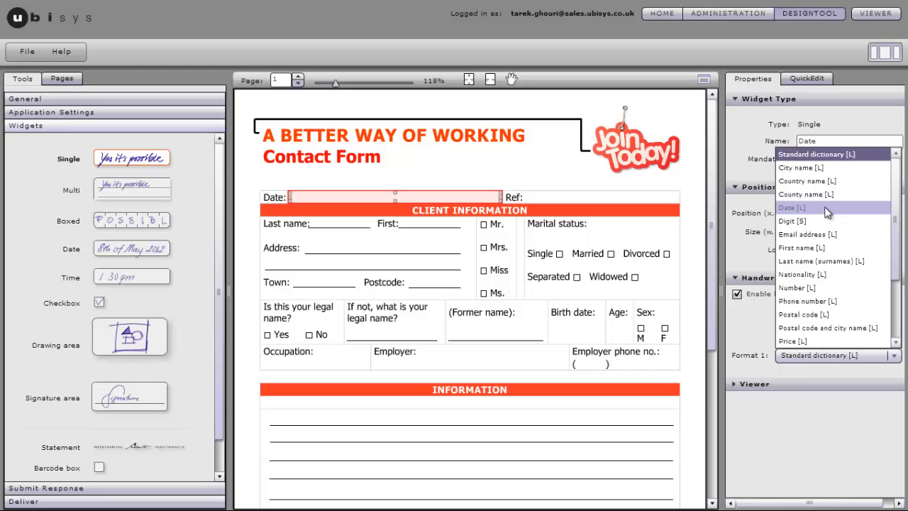
left_click(791, 207)
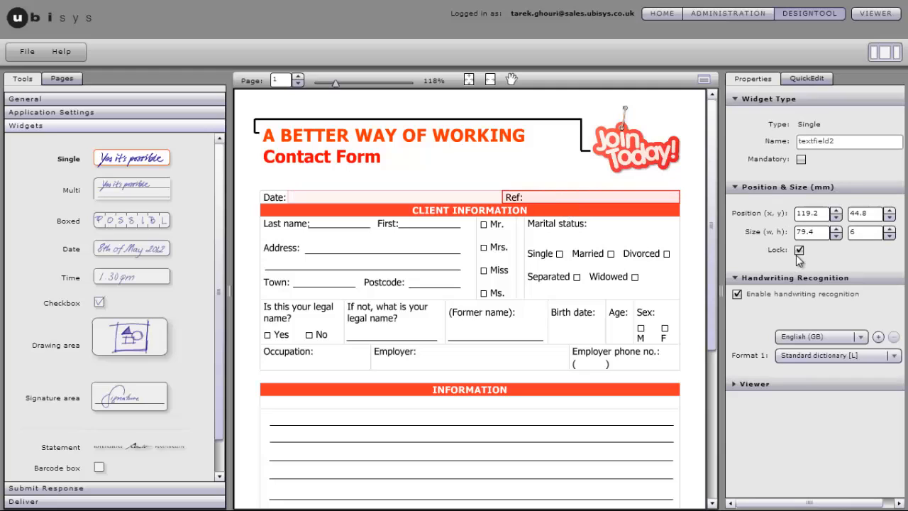
Unlock the Ref field and set its Format 1 recognition to Number [L]
left_click(800, 249)
type("Ref")
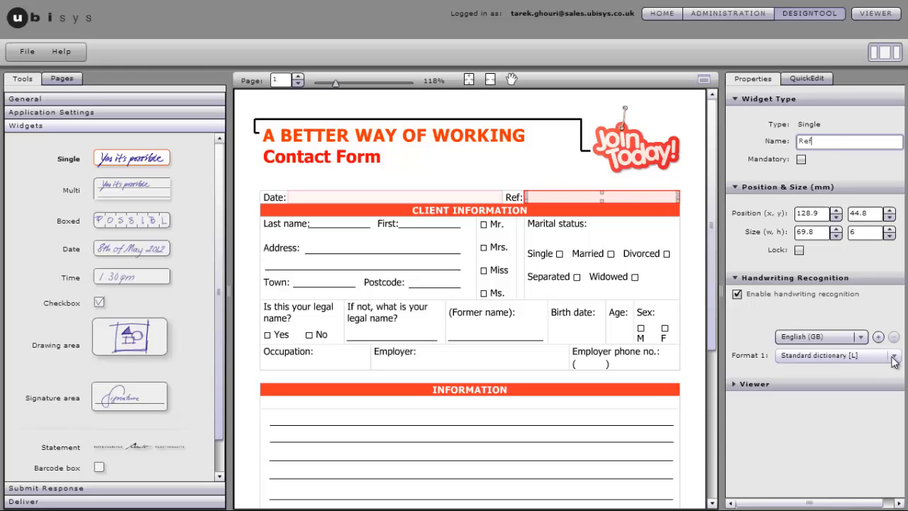
left_click(893, 355)
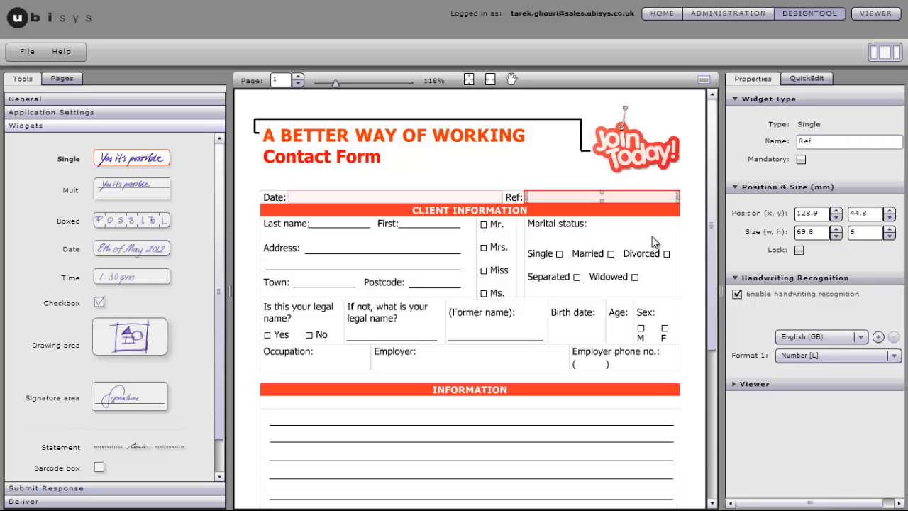
left_click(837, 355)
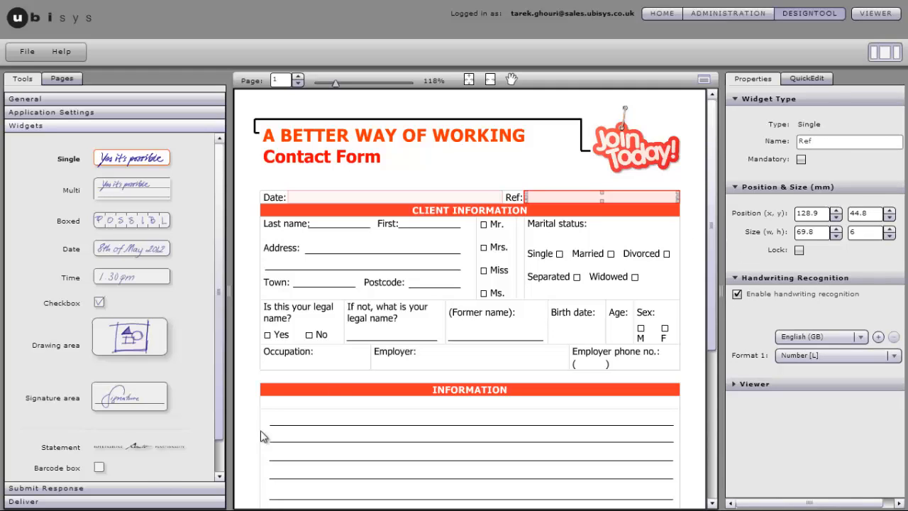
Place a Send box on the square above 'Please tick above to send the form'
scroll("down", 3)
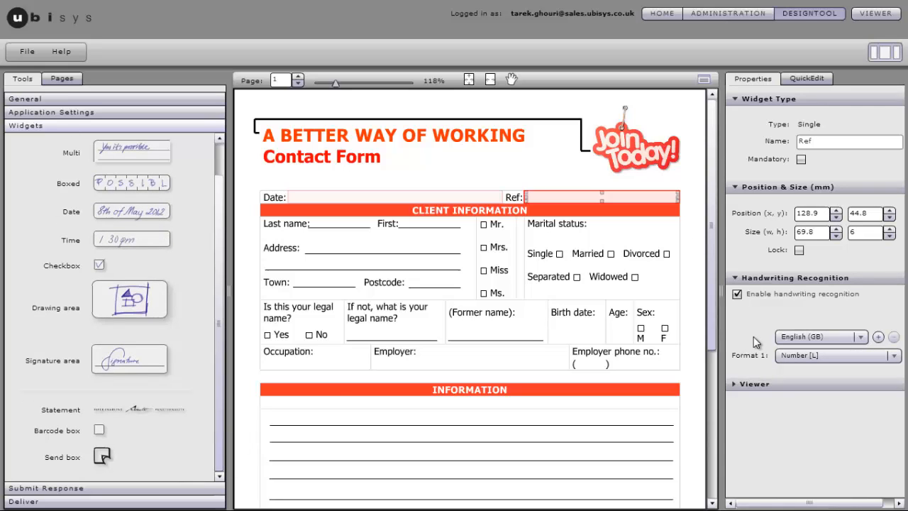
scroll("down", 3)
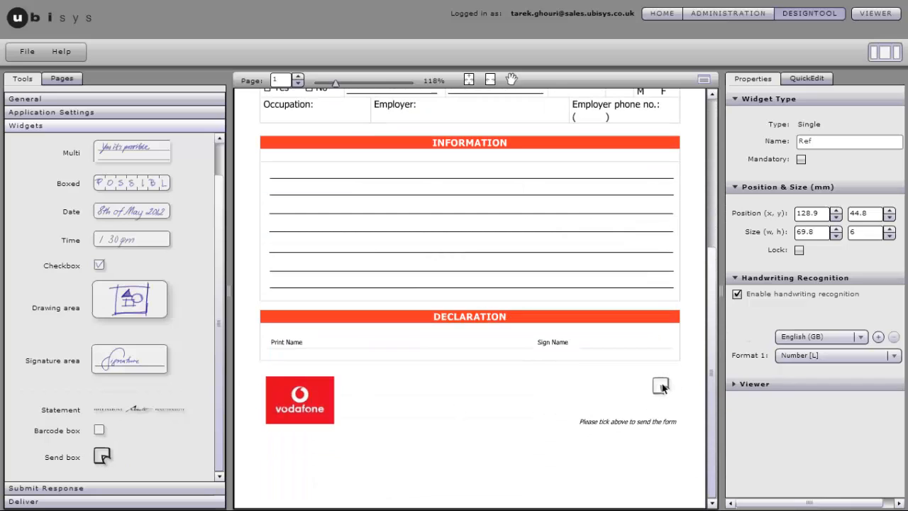
left_click(659, 385)
type("Thank you for")
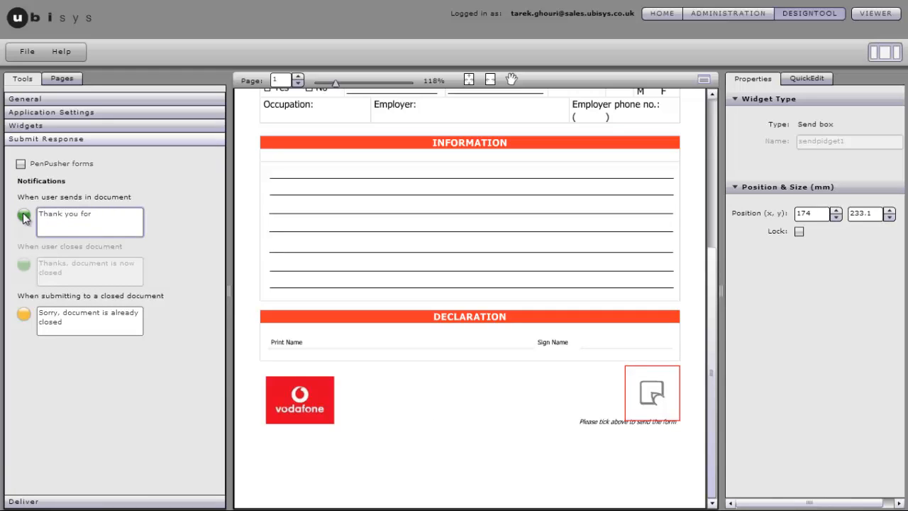
Change the 'When user sends in document' message to 'Thank you for working better!' and expand Deliver
type("working")
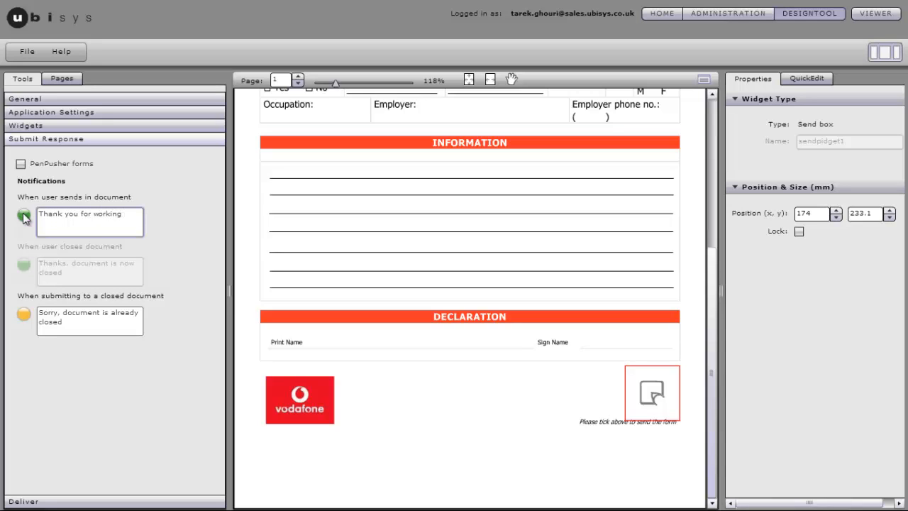
type("better!")
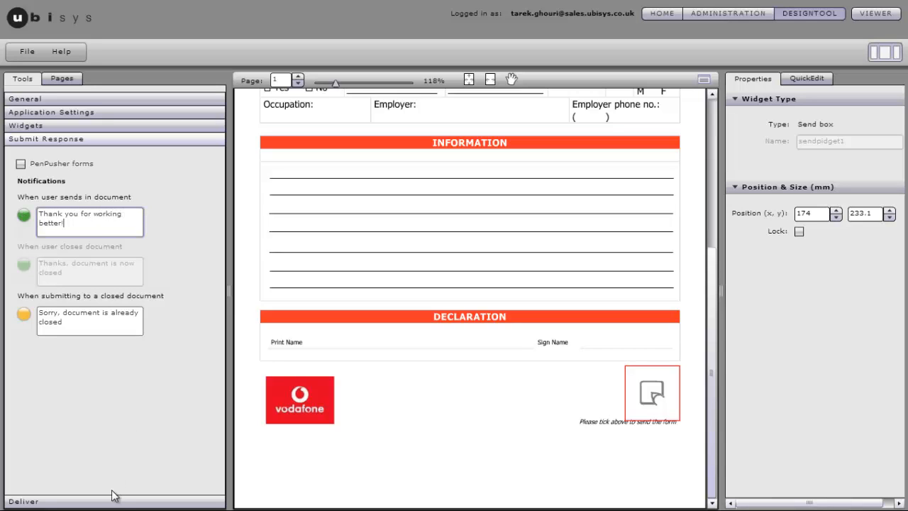
left_click(23, 152)
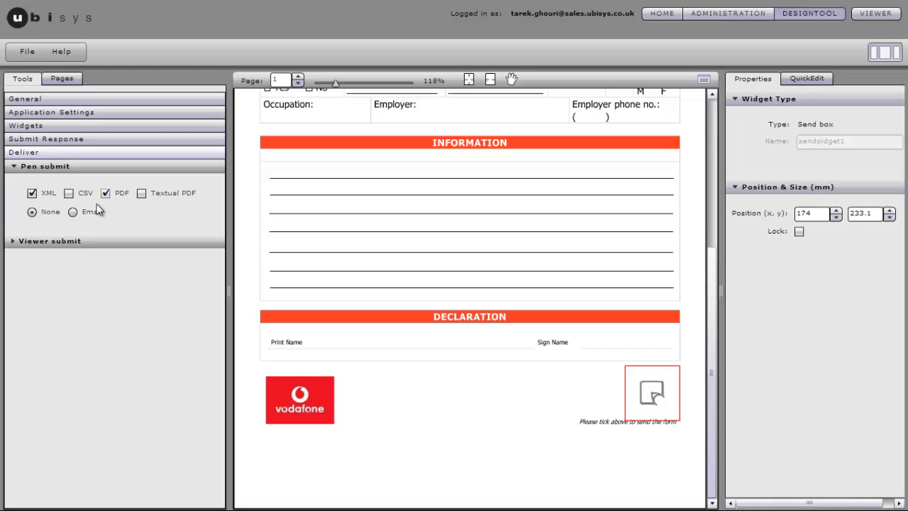
Email pen submissions back to the writer with subject 'A new form has arrived'
left_click(72, 211)
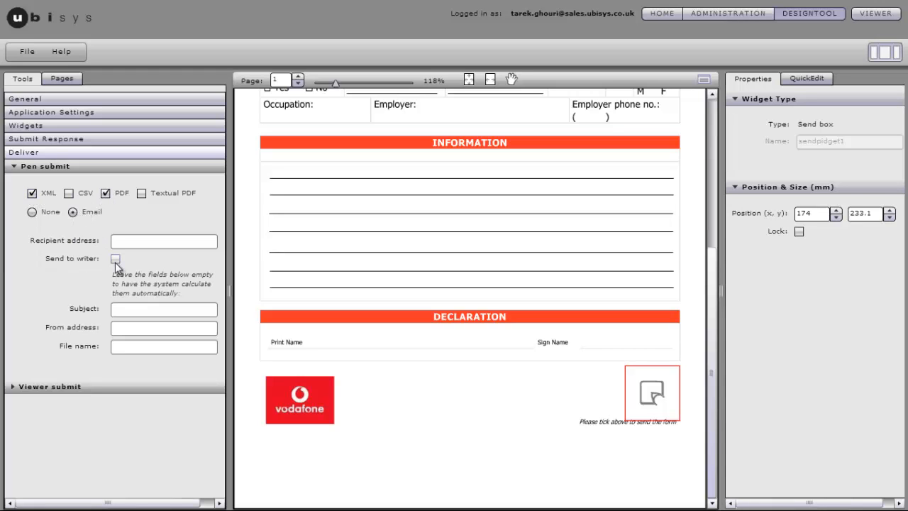
left_click(115, 260)
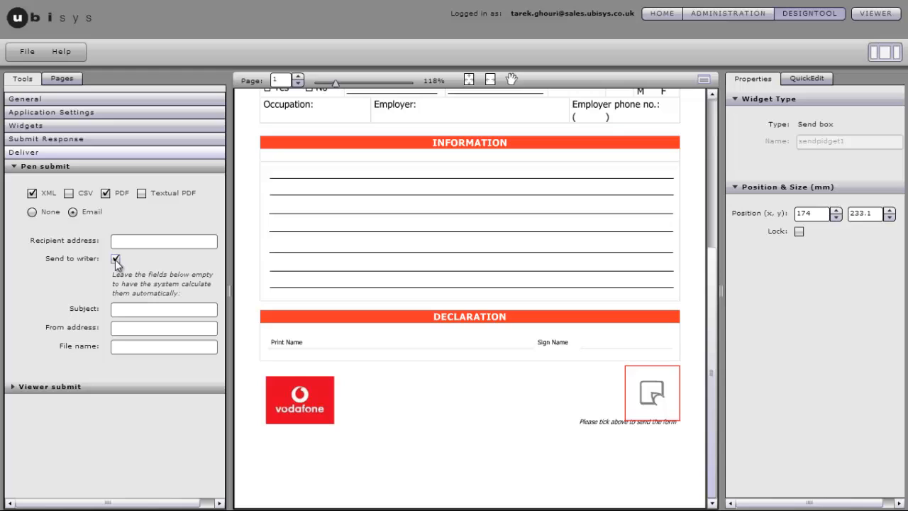
type("A new form has arrived")
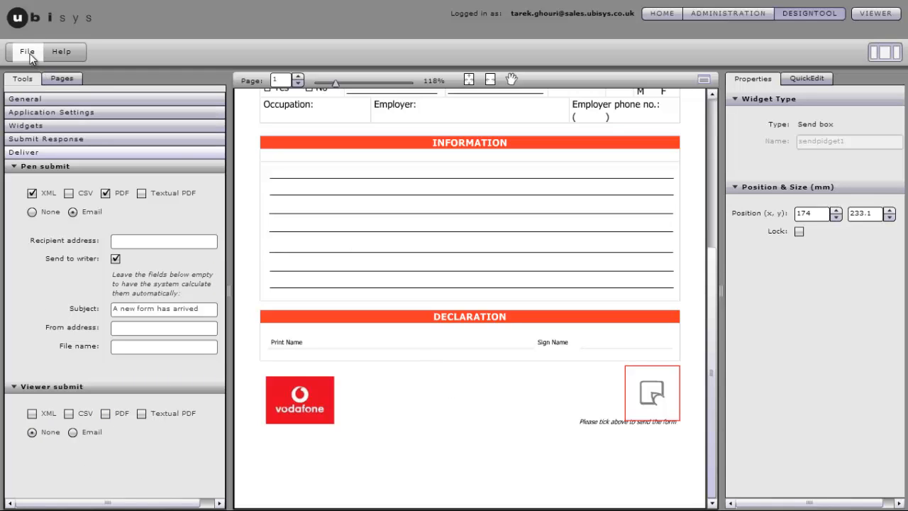
Save the form design to the desktop as 'The Better Way.dpp', past the Flash notice
left_click(27, 51)
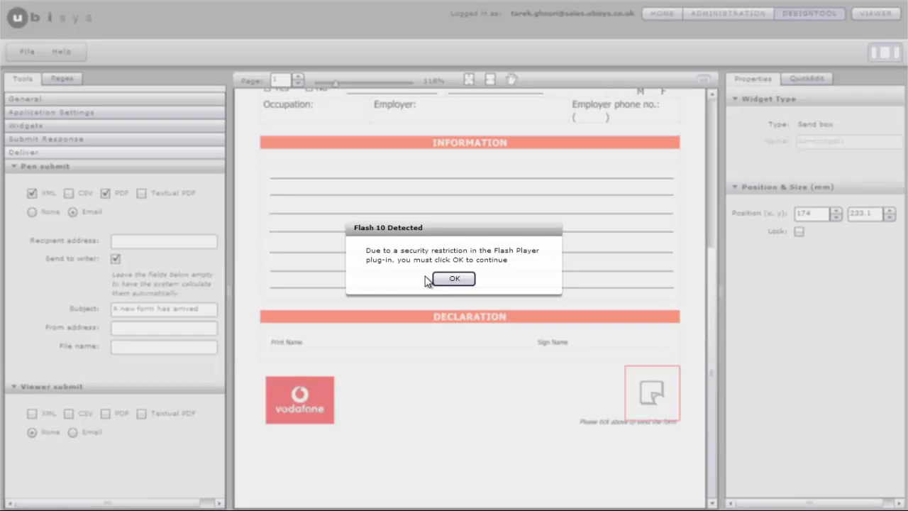
left_click(454, 278)
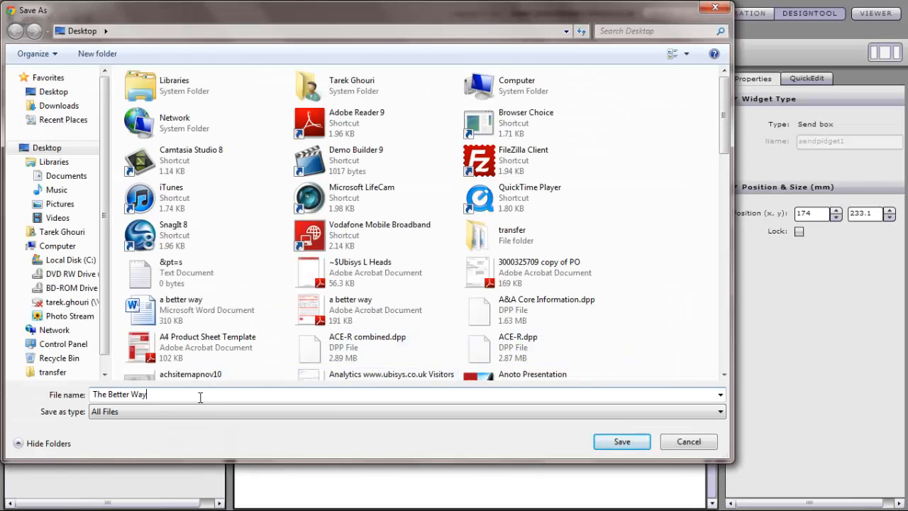
type(".dpp")
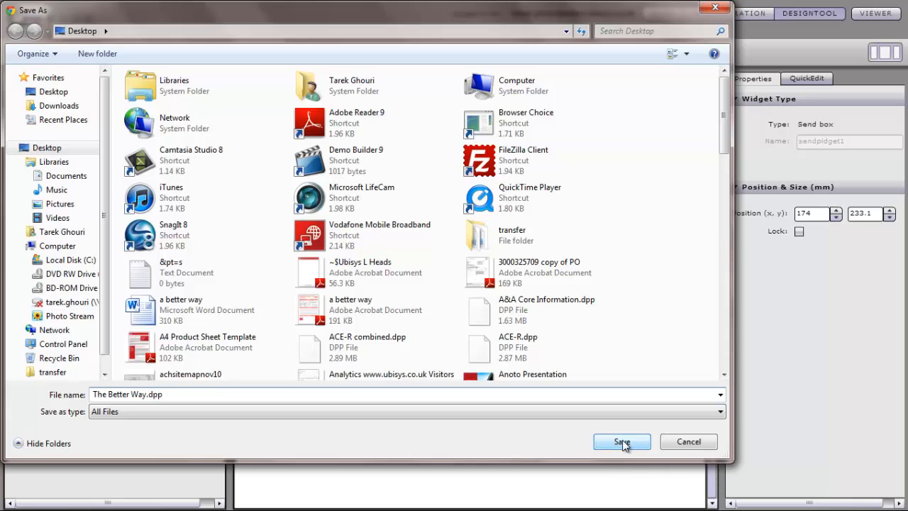
left_click(622, 442)
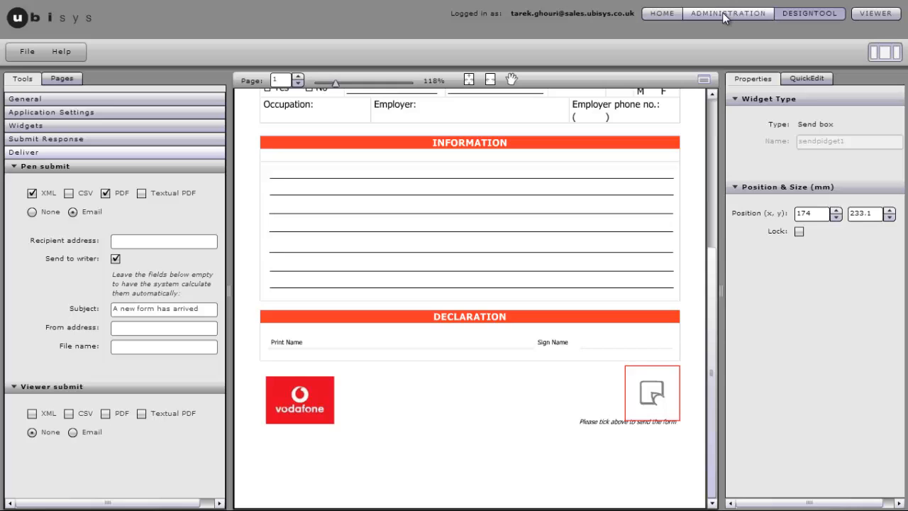
Install The Better Way.dpp under the Demo organisation and select the new application
left_click(727, 13)
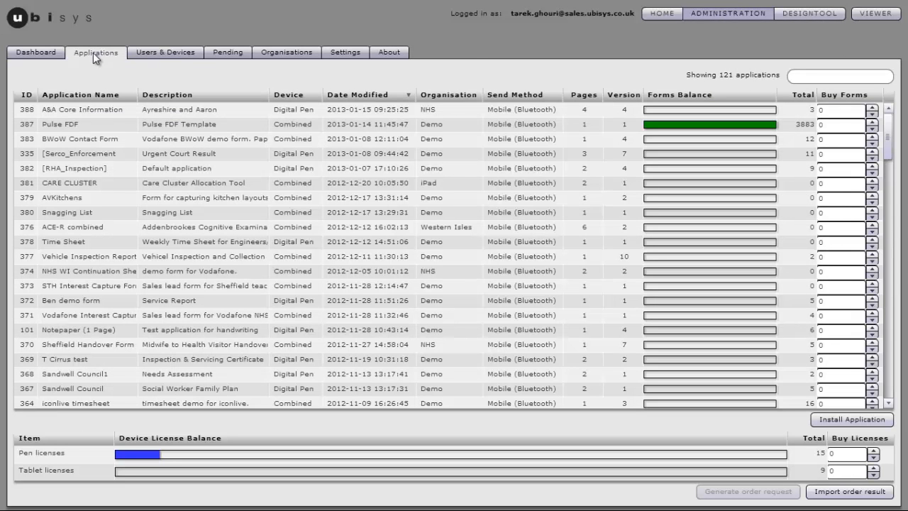
mouse_move(851, 419)
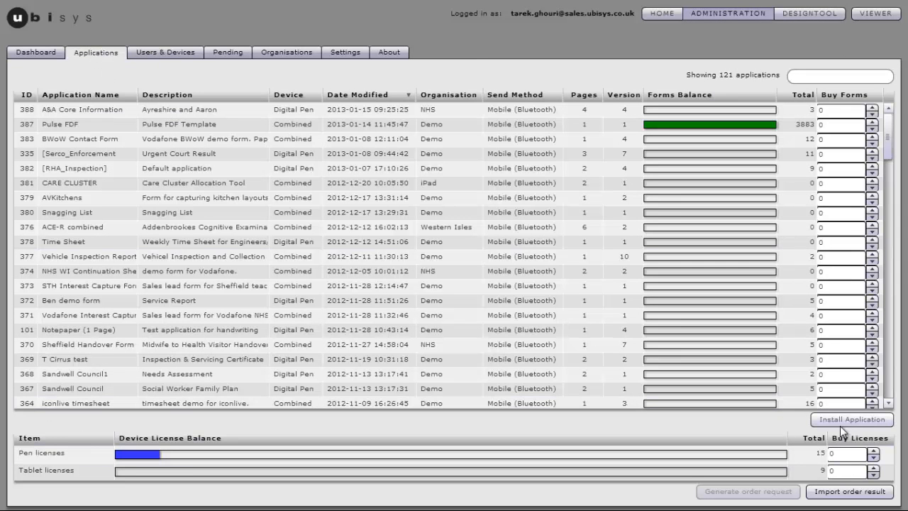
left_click(852, 419)
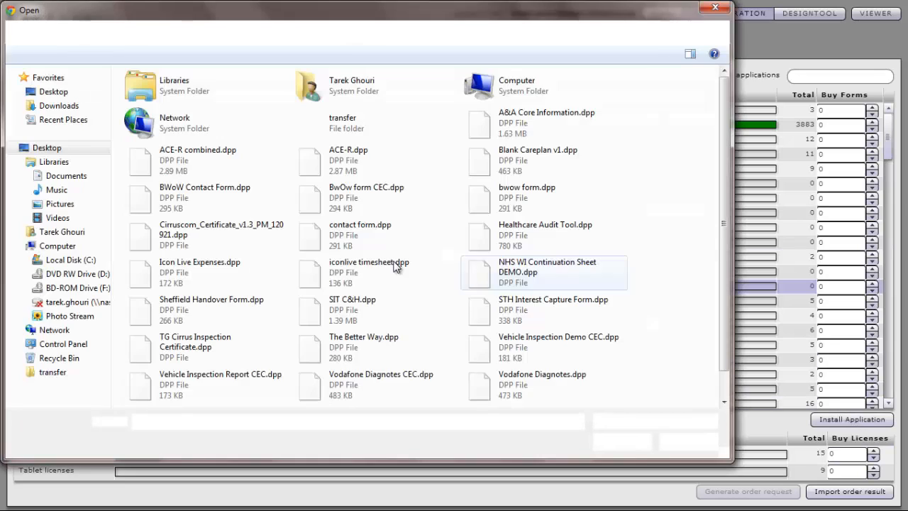
left_click(364, 348)
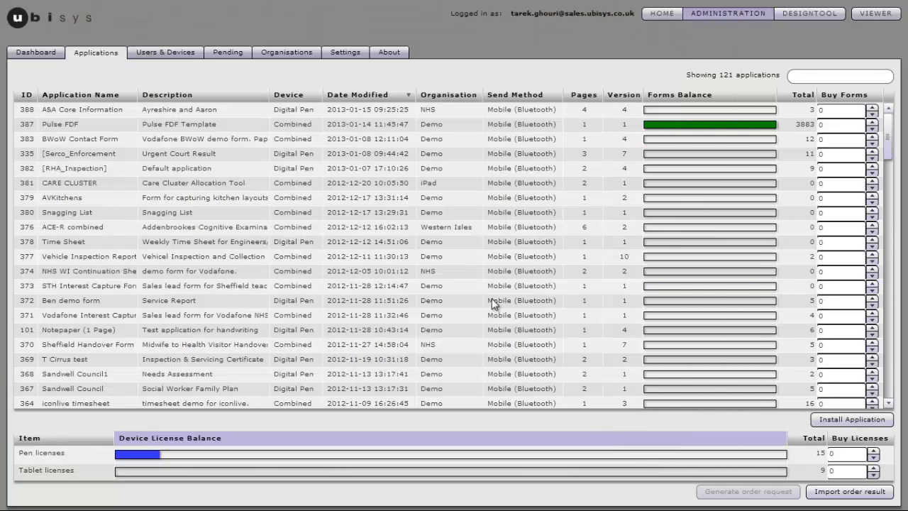
left_click(851, 419)
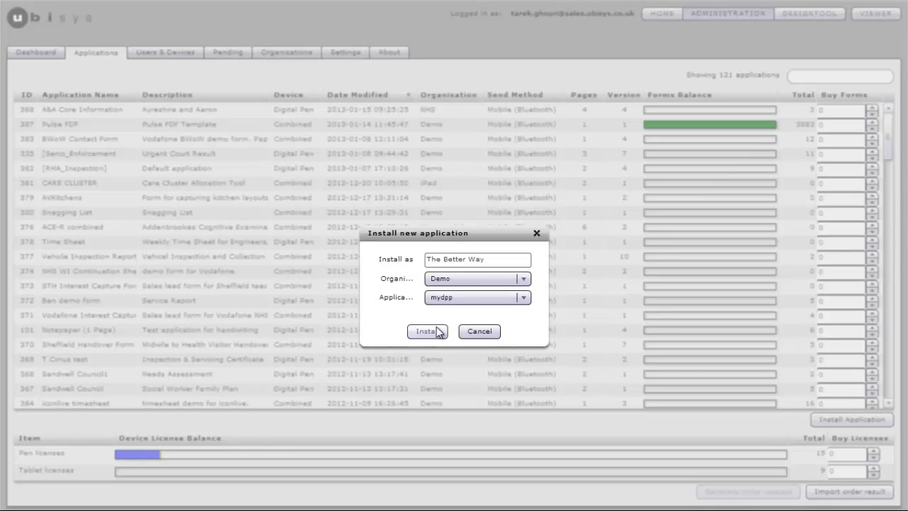
left_click(426, 331)
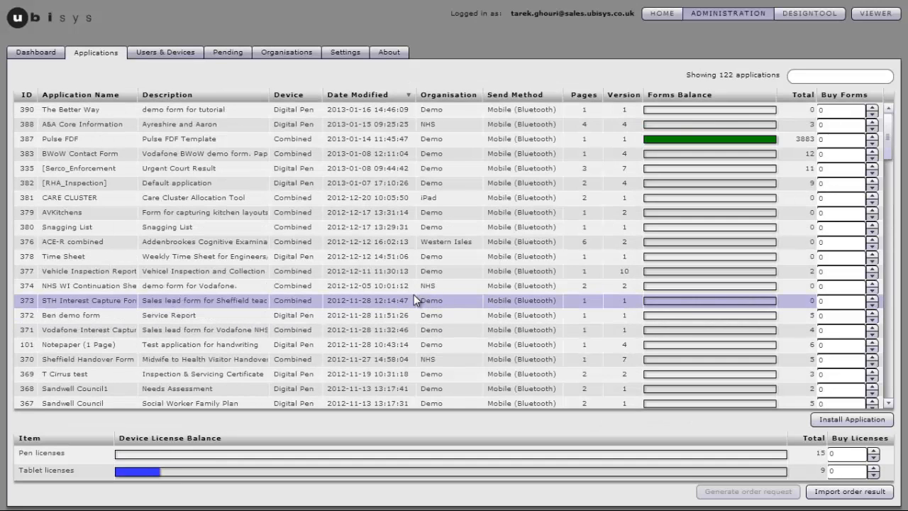
left_click(81, 110)
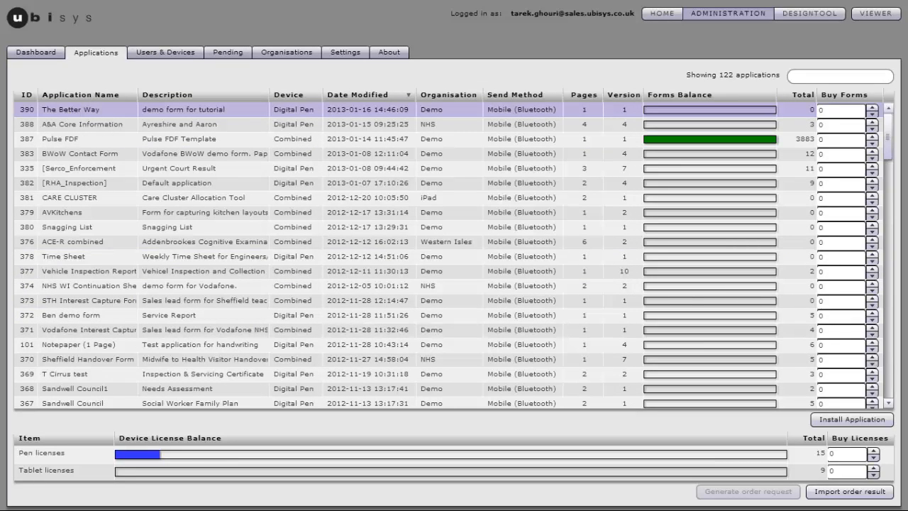
left_click(69, 109)
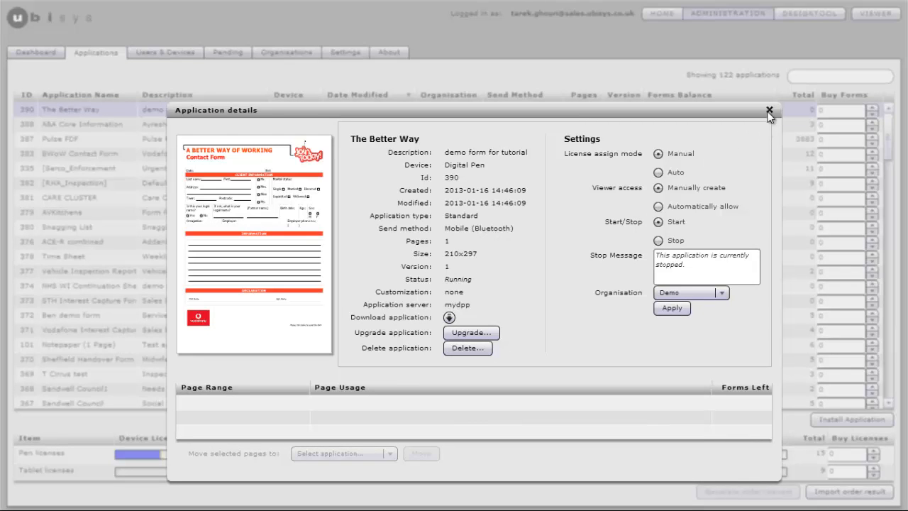
left_click(768, 110)
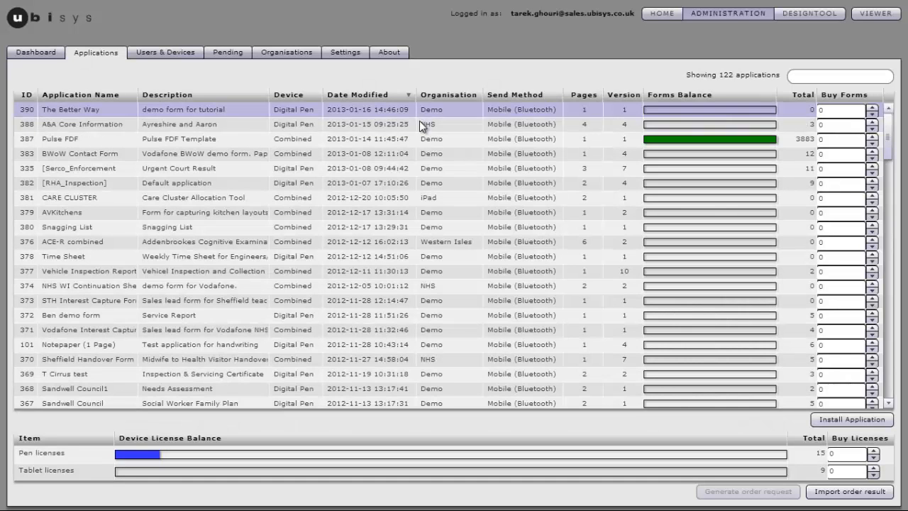
mouse_move(710, 109)
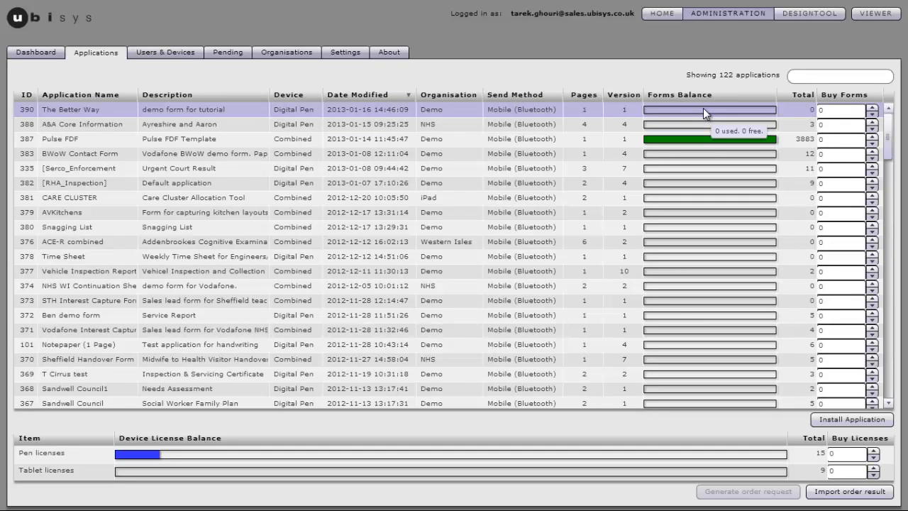
mouse_move(705, 114)
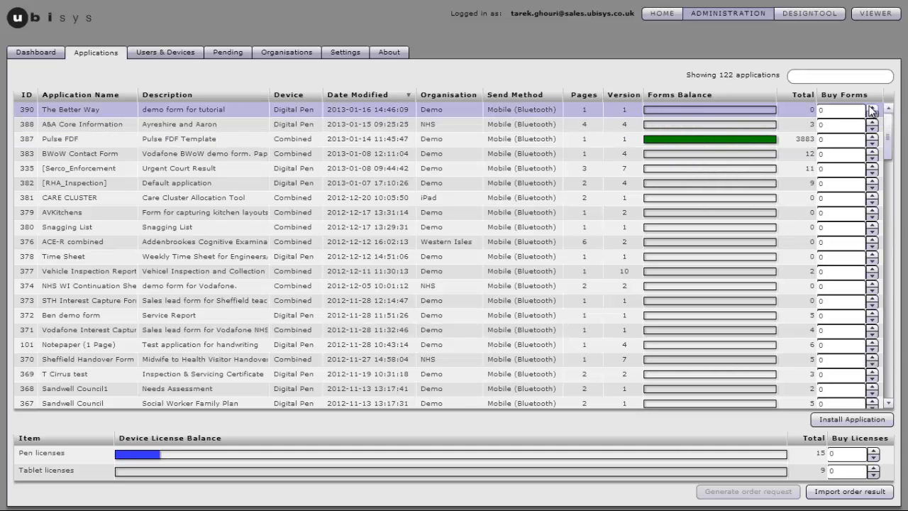
type("6144")
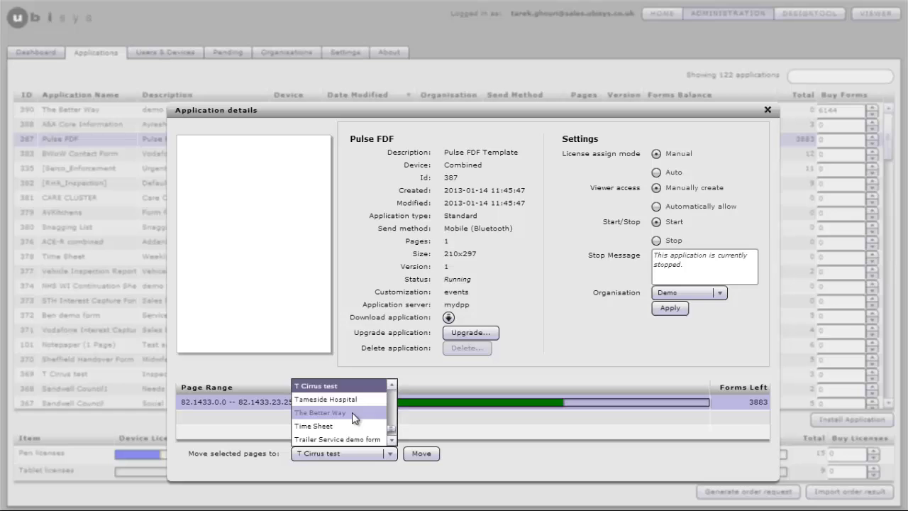
Move the selected Pulse FDF pages to The Better Way
left_click(320, 412)
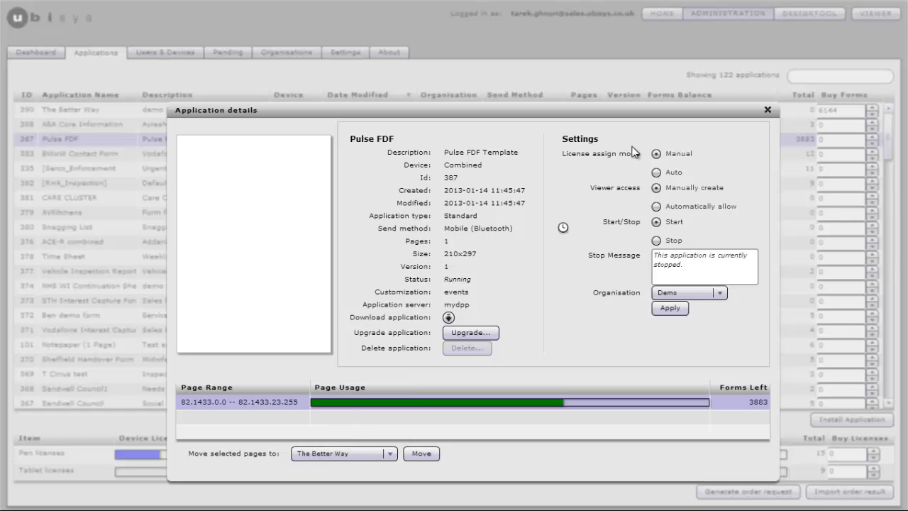
left_click(767, 109)
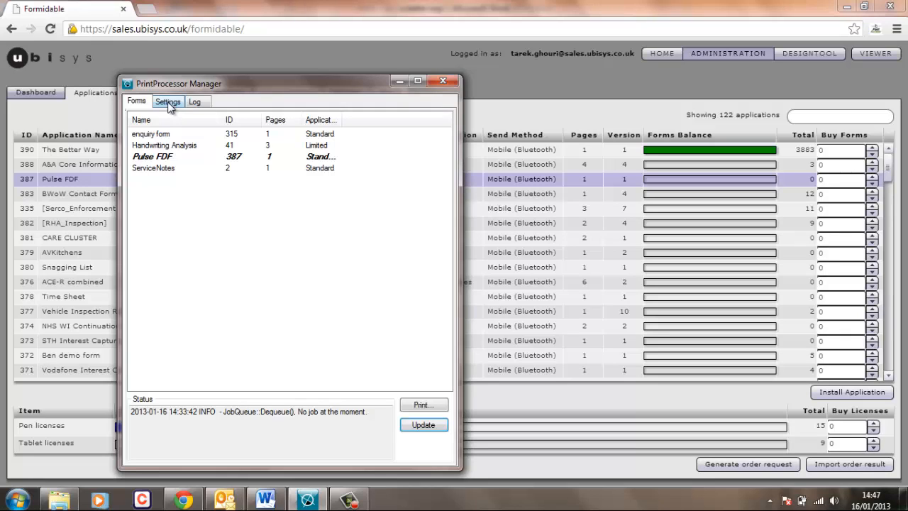
Review the printer settings, then update the installed forms list from the server
left_click(168, 100)
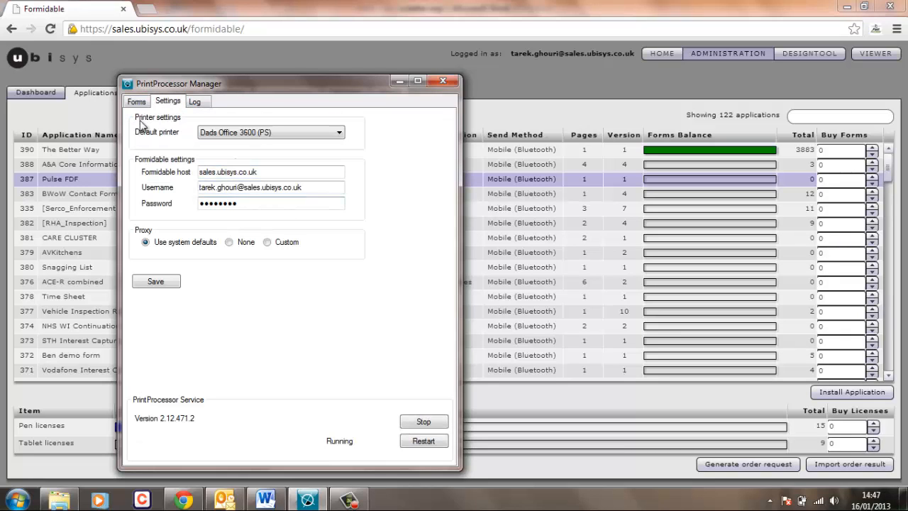
left_click(136, 101)
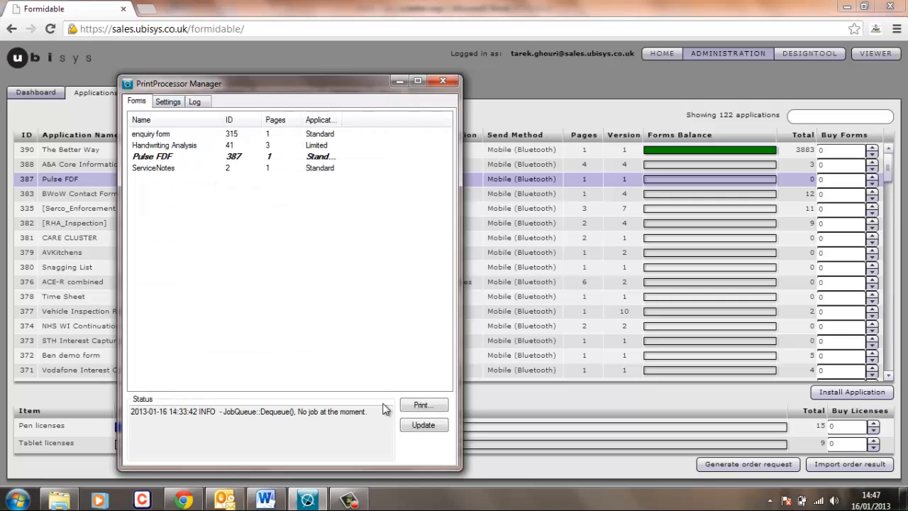
left_click(423, 424)
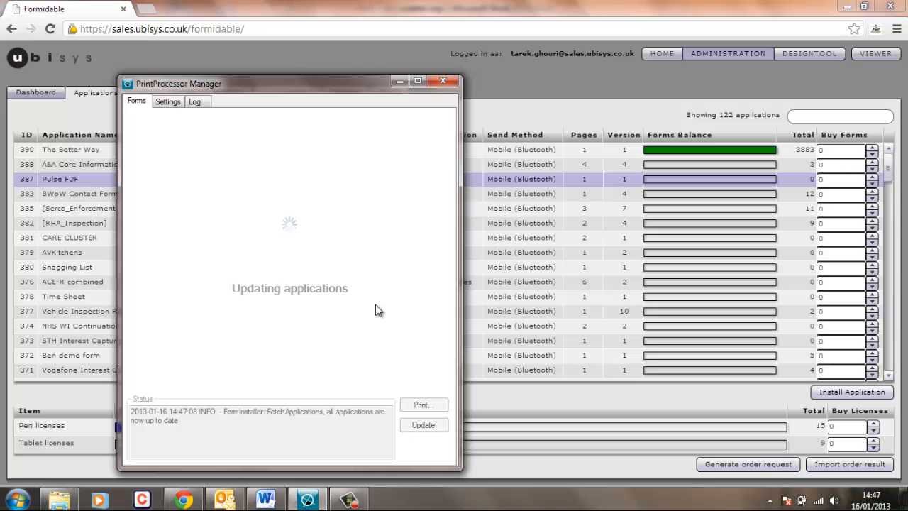
left_click(423, 424)
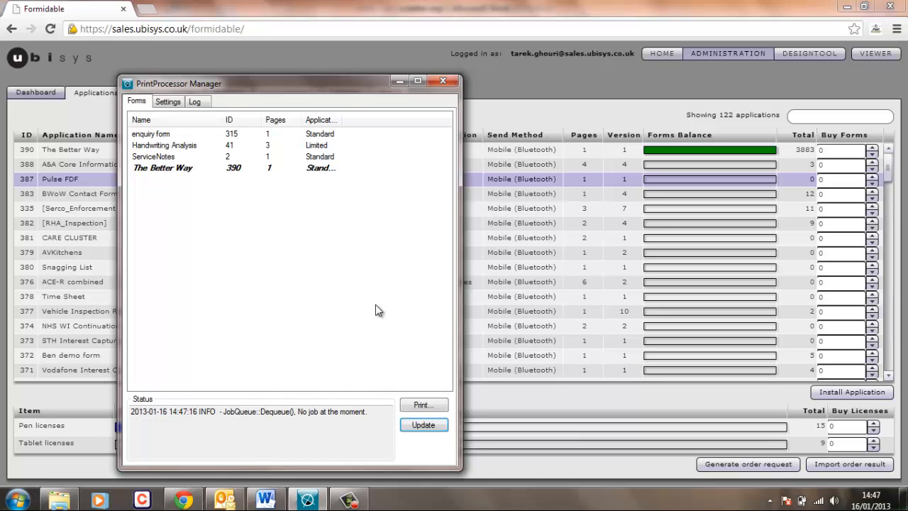
mouse_move(168, 176)
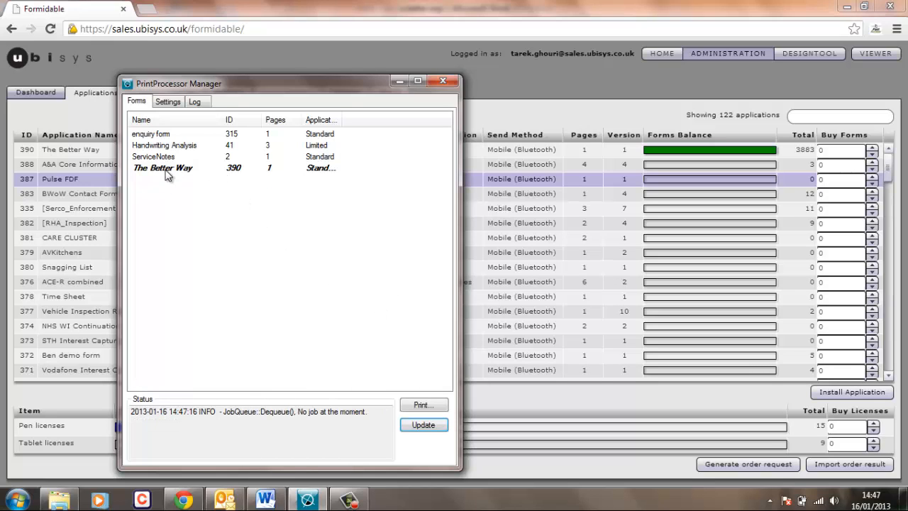
Print The Better Way form to the Dads Office 3600 printer
left_click(162, 167)
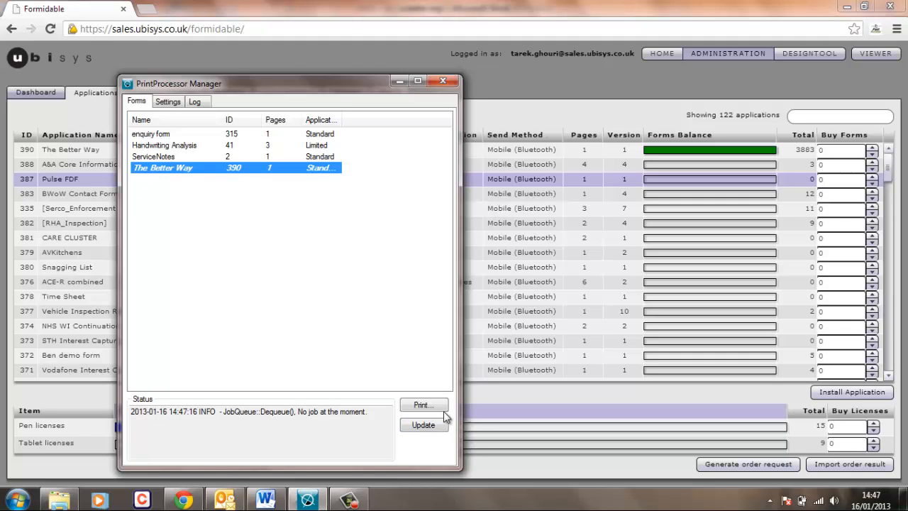
left_click(424, 404)
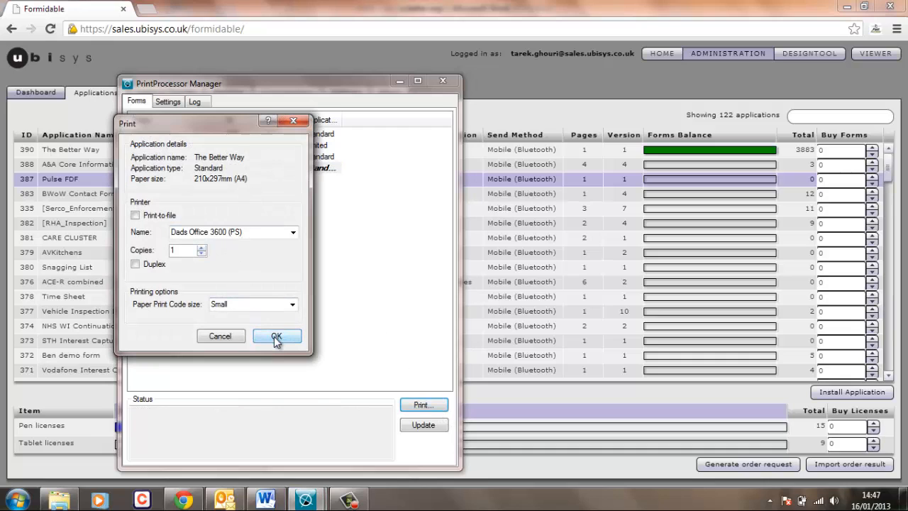
left_click(276, 336)
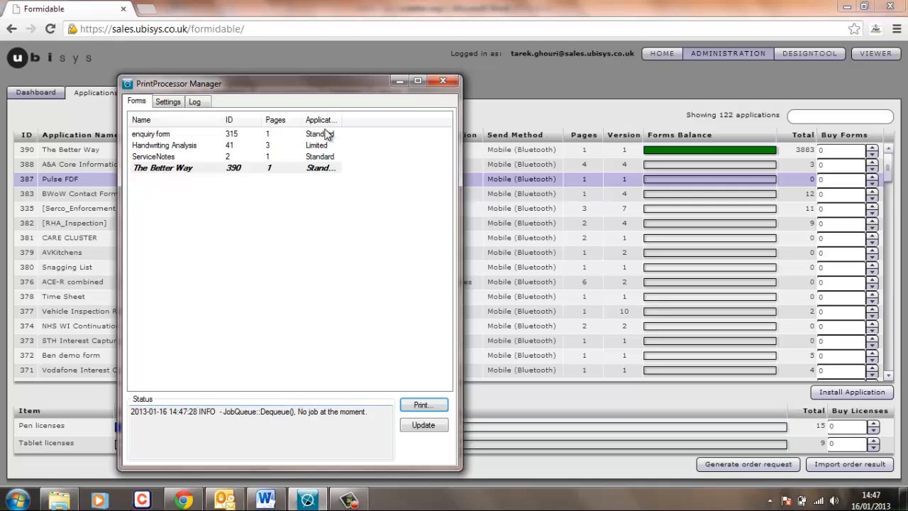
mouse_move(295, 260)
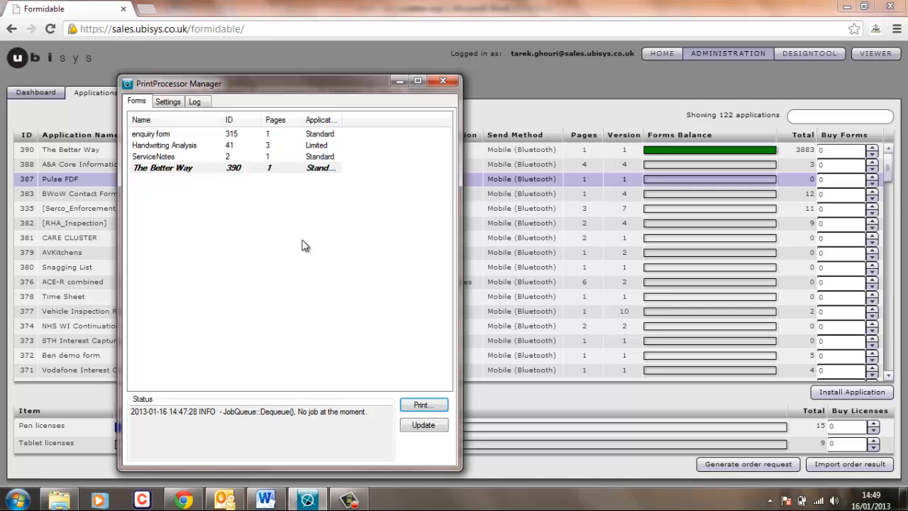
mouse_move(273, 227)
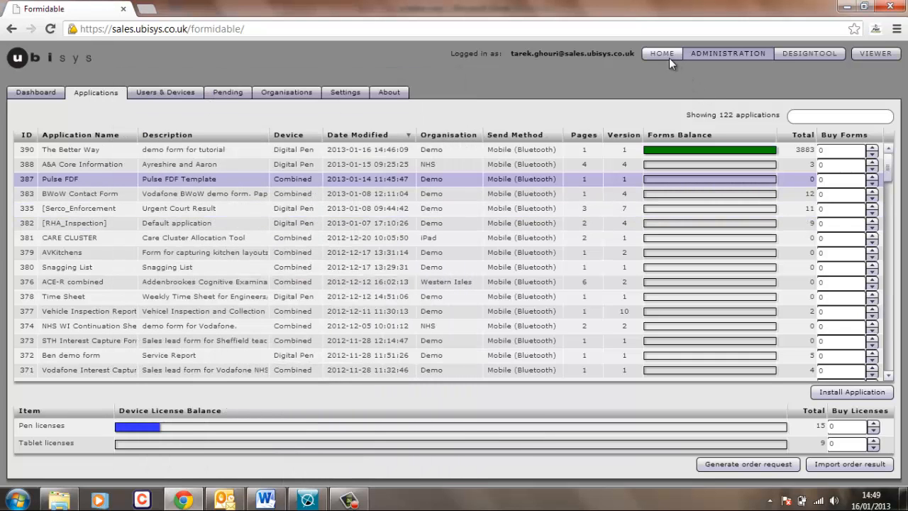
Zoom into the handwriting and date on the form PDF, then zoom out and scroll through
left_click(662, 53)
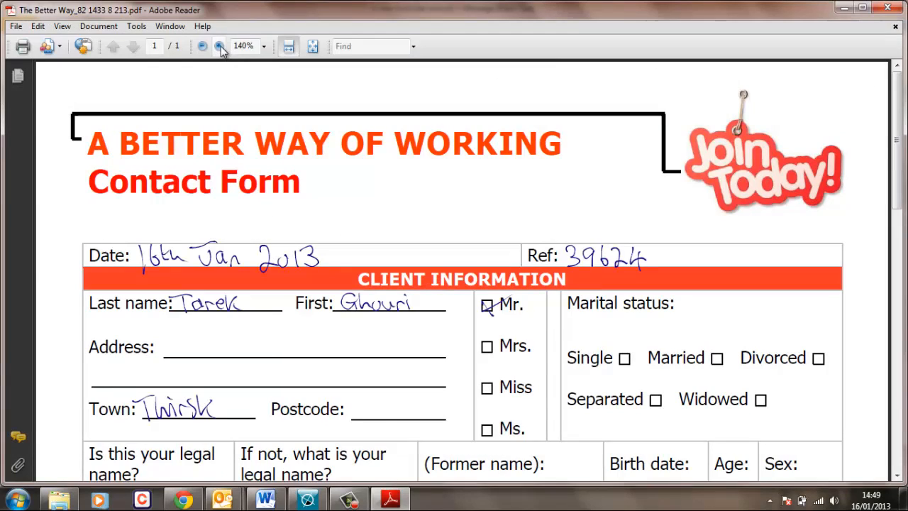
left_click(202, 46)
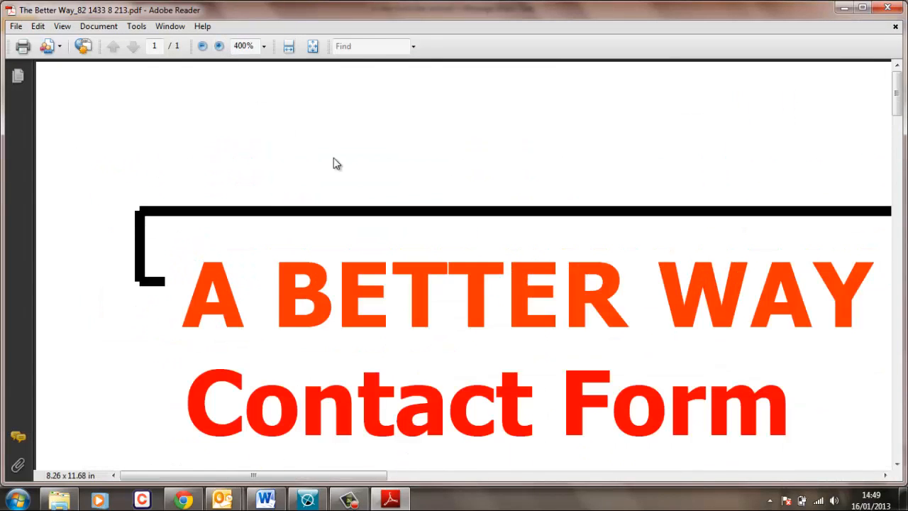
scroll("down", 3)
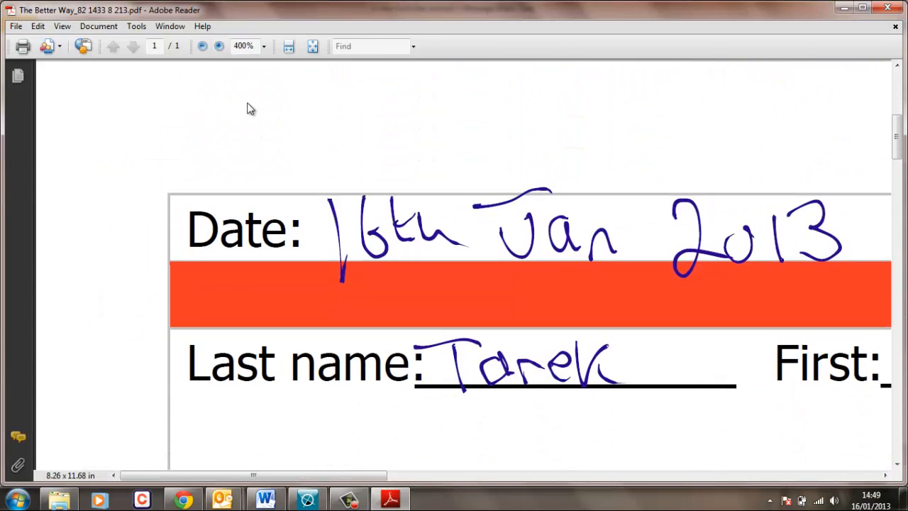
left_click(202, 46)
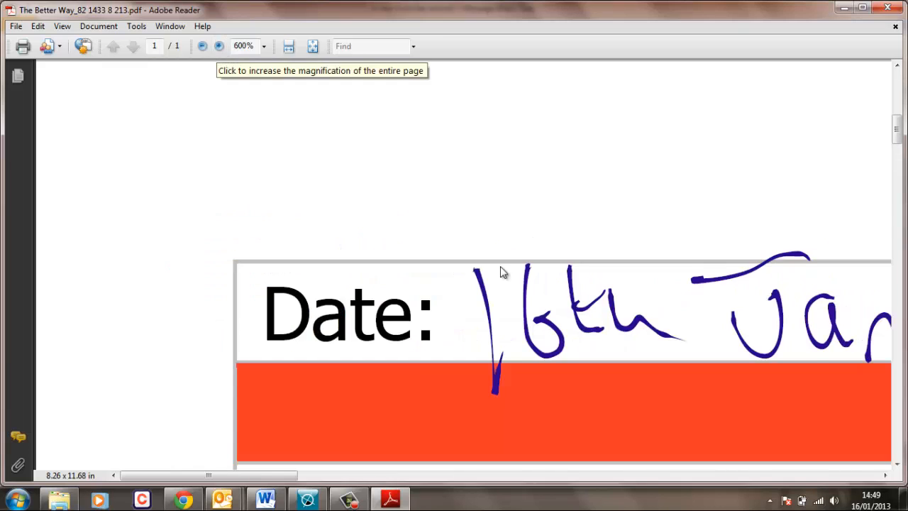
scroll("down", 3)
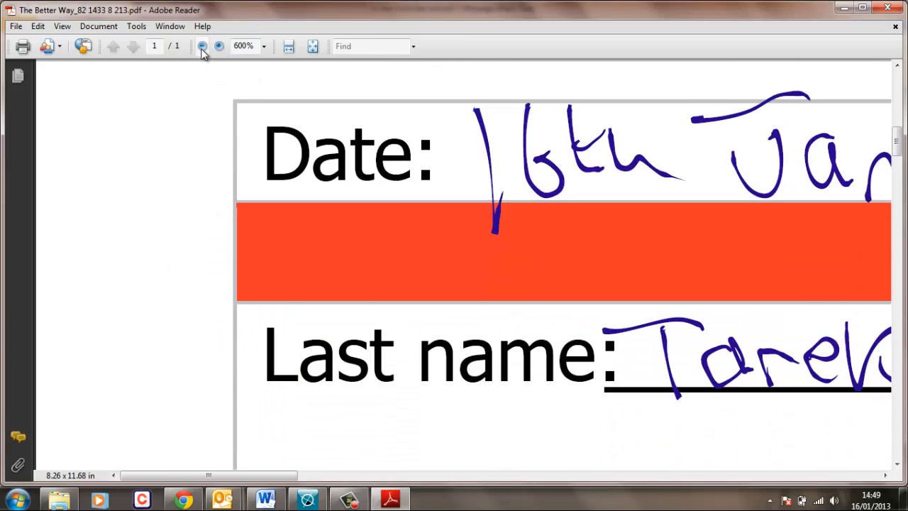
left_click(202, 46)
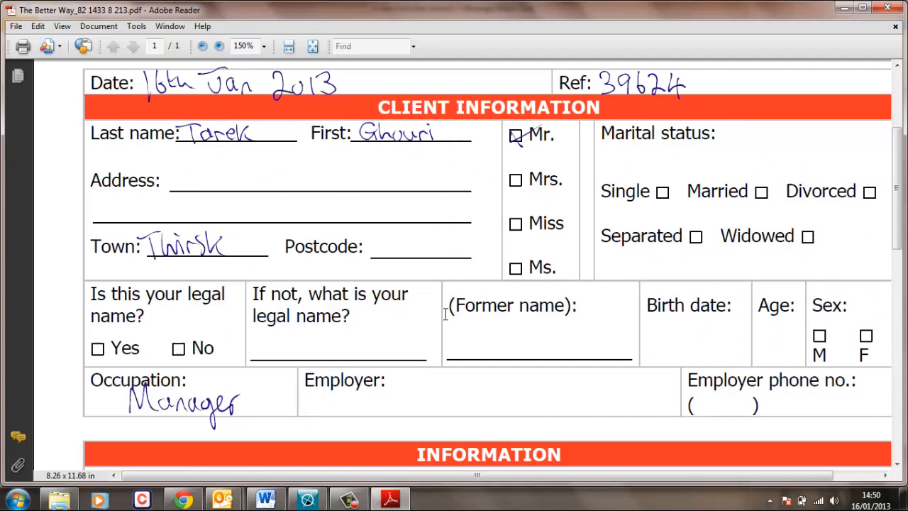
scroll("down", 3)
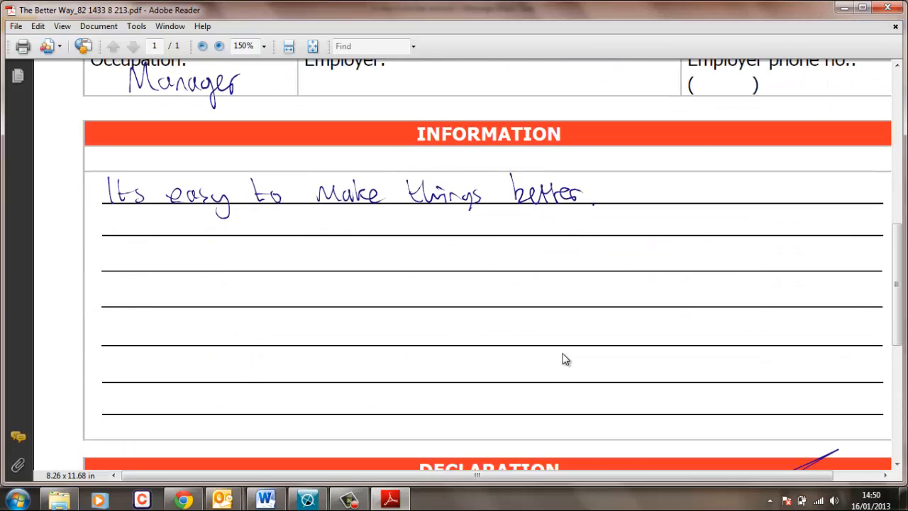
scroll("down", 3)
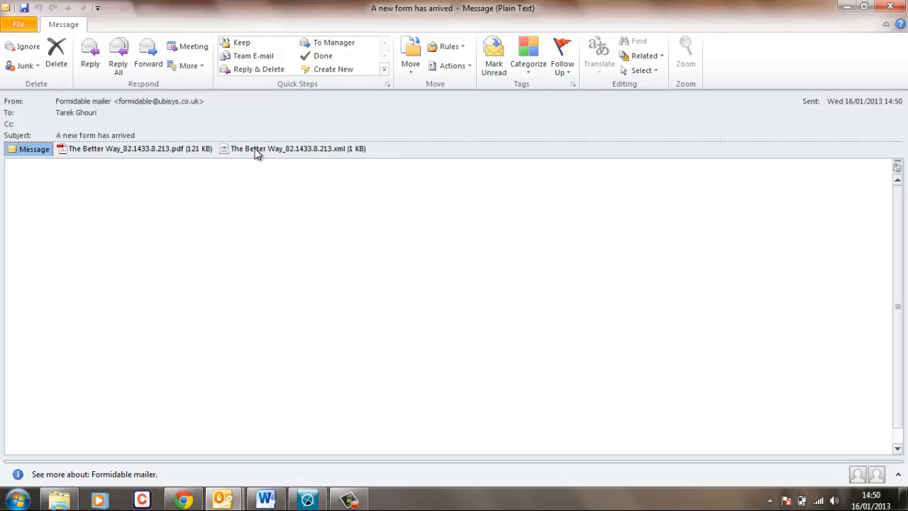
double_click(298, 148)
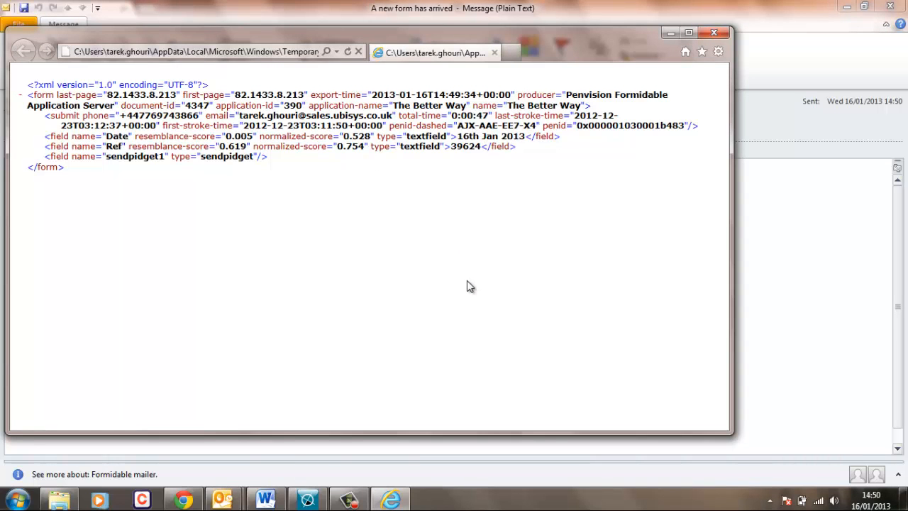
mouse_move(460, 135)
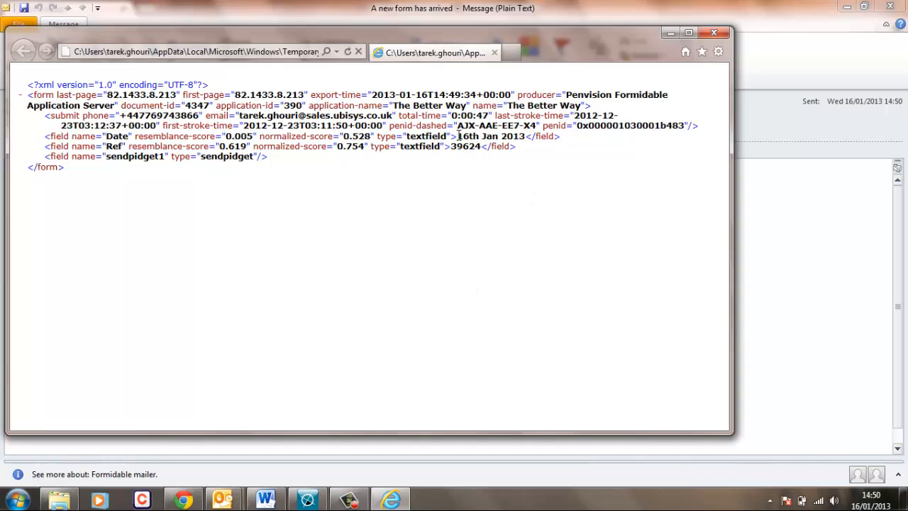
double_click(490, 135)
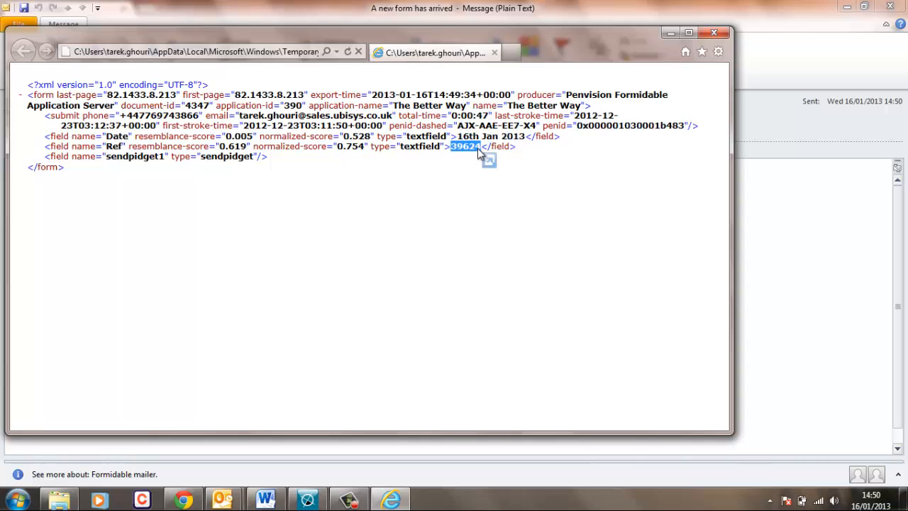
mouse_move(454, 311)
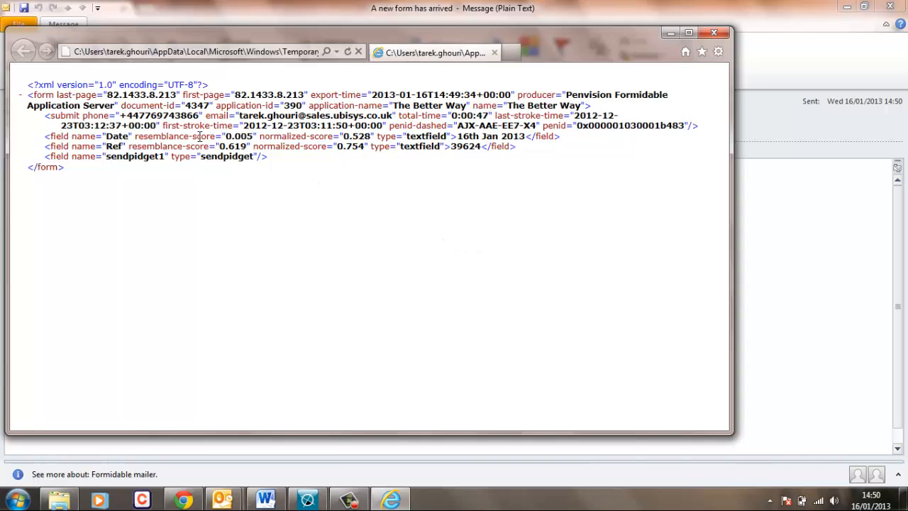
mouse_move(501, 170)
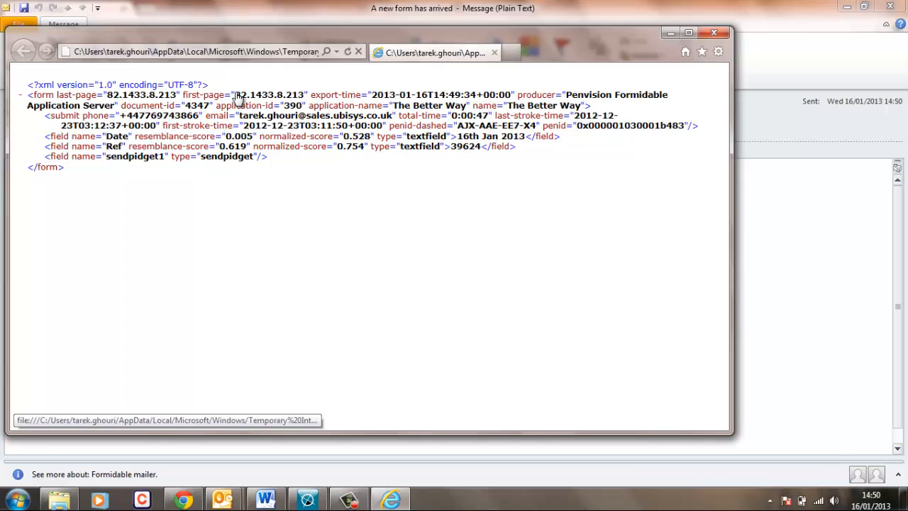
mouse_move(440, 114)
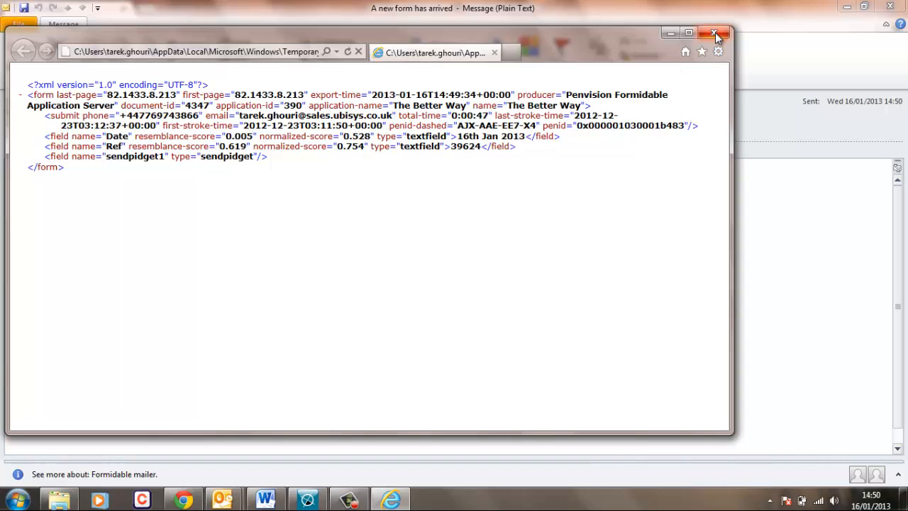
left_click(715, 32)
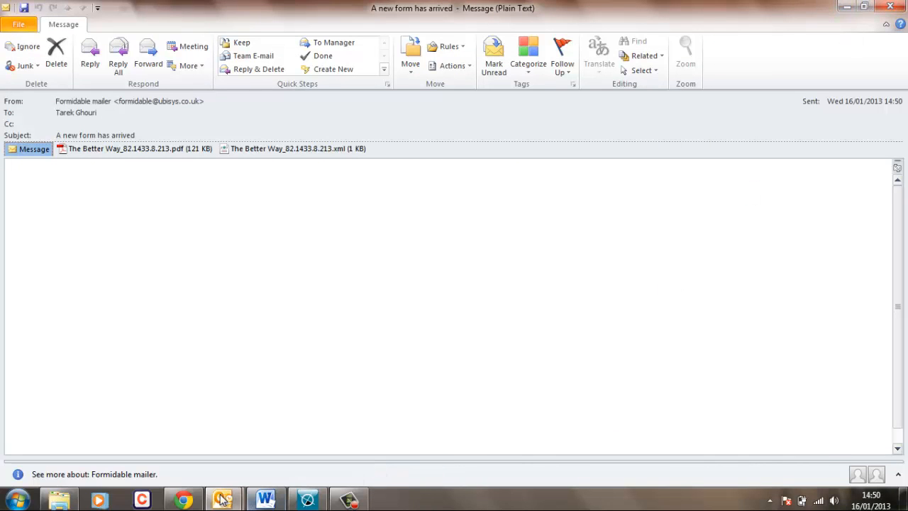
Minimise the Outlook message to reveal the Formidable home page
left_click(183, 499)
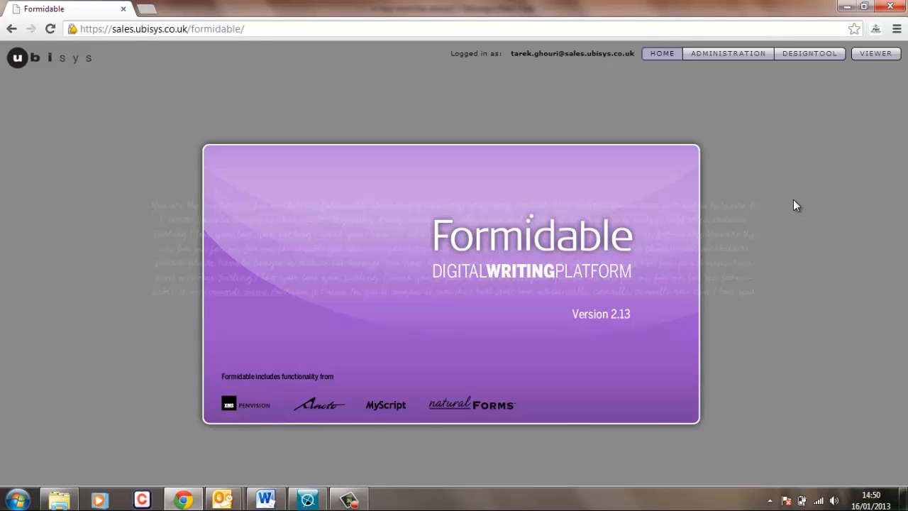
mouse_move(792, 201)
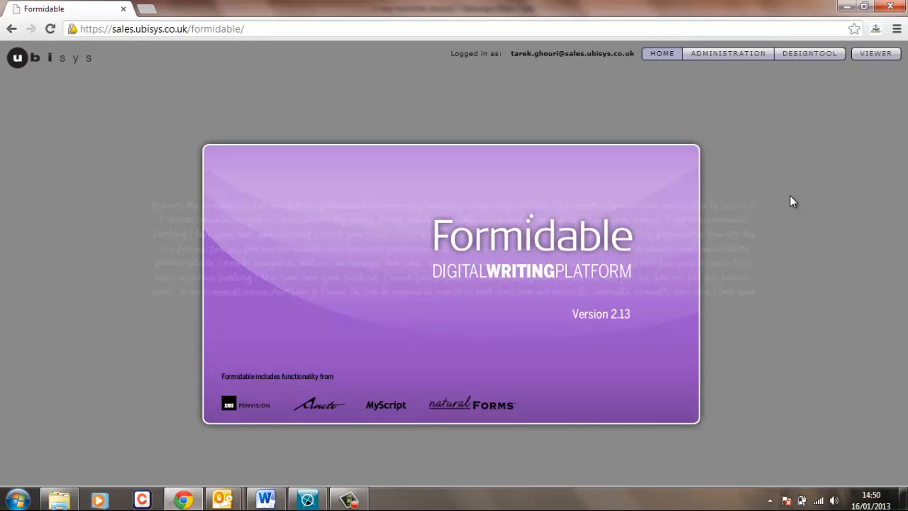